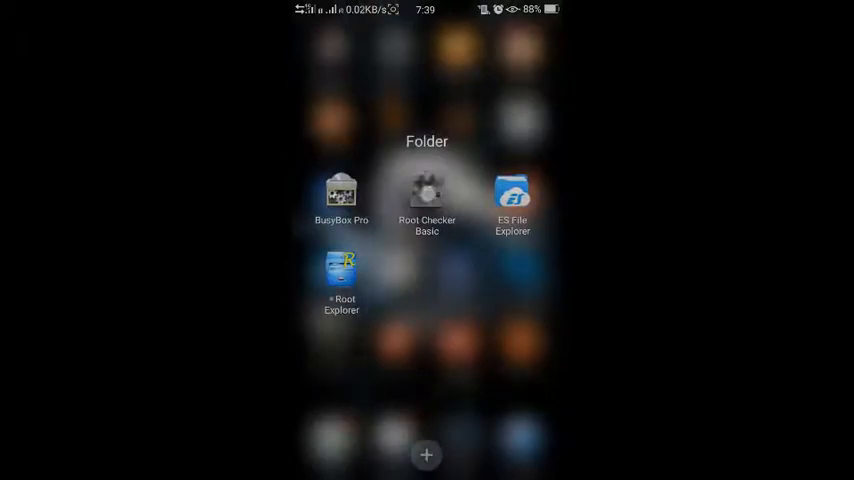
Step: Launch Root Checker Basic and view the root status screen for the A33f on Android 5.1.1
{"action": "left_click", "coordinate": [428, 196]}
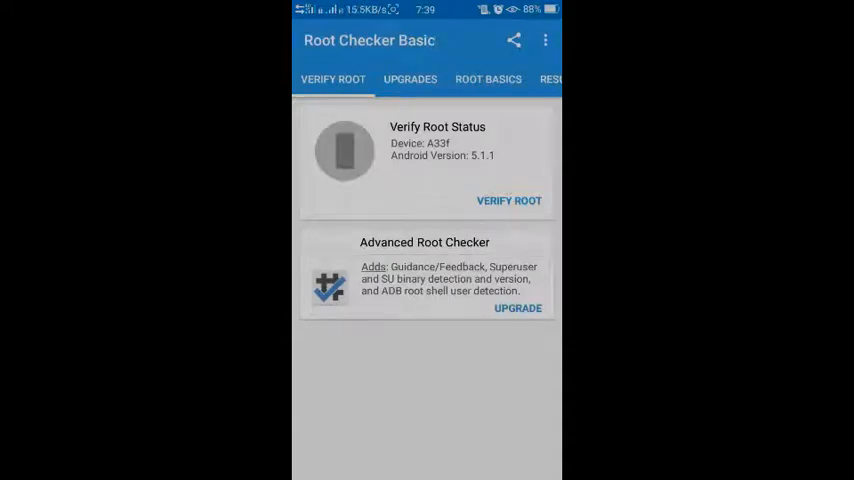
{"action": "left_click", "coordinate": [508, 200]}
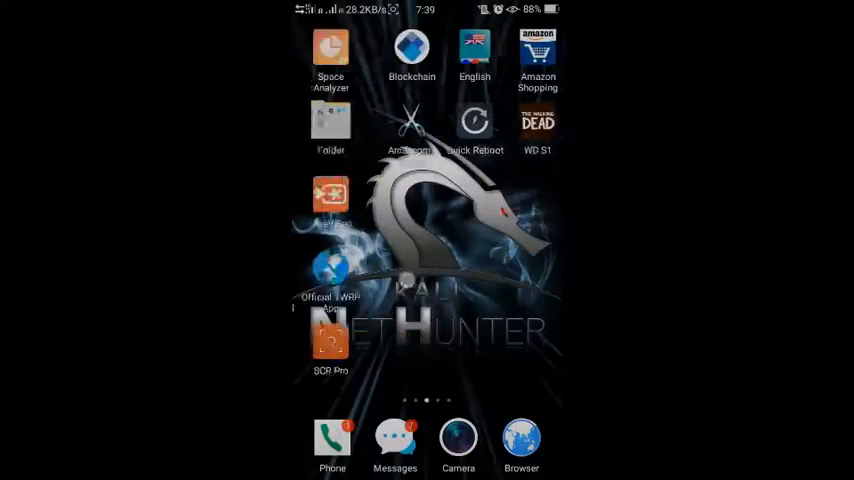
Step: Search the Play Store for 'busybox' and view the BusyBox listing by Stephen (Stericson)
{"action": "scroll", "scroll_direction": "left", "scroll_amount": 3}
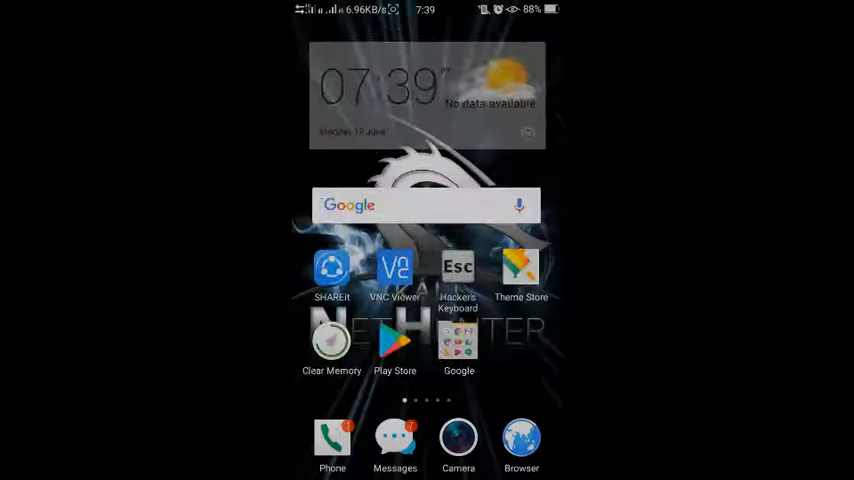
{"action": "left_click", "coordinate": [396, 340]}
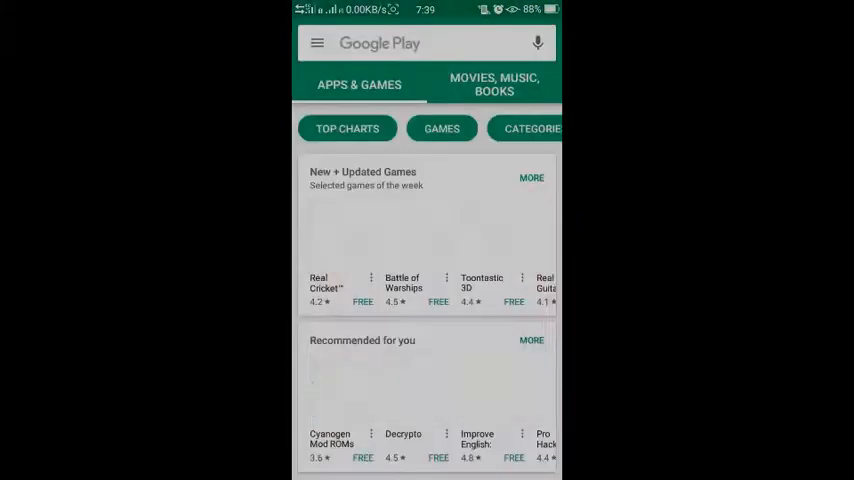
{"action": "left_click", "coordinate": [420, 44]}
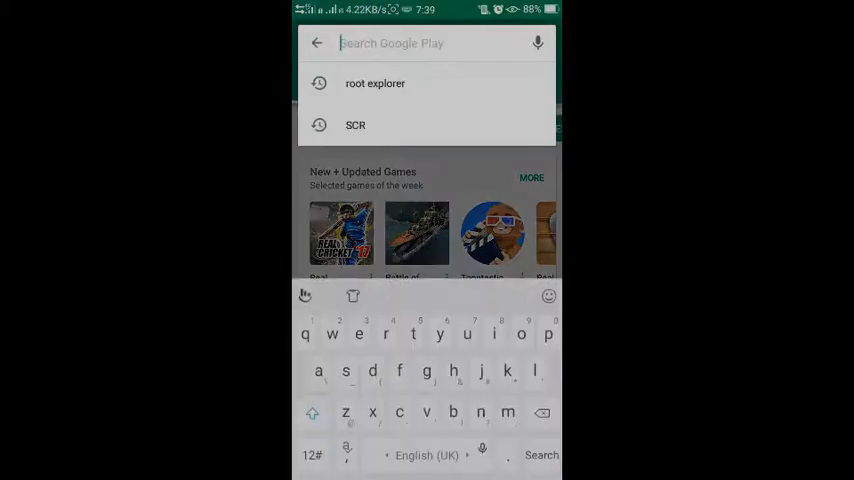
{"action": "type", "text": "busy"}
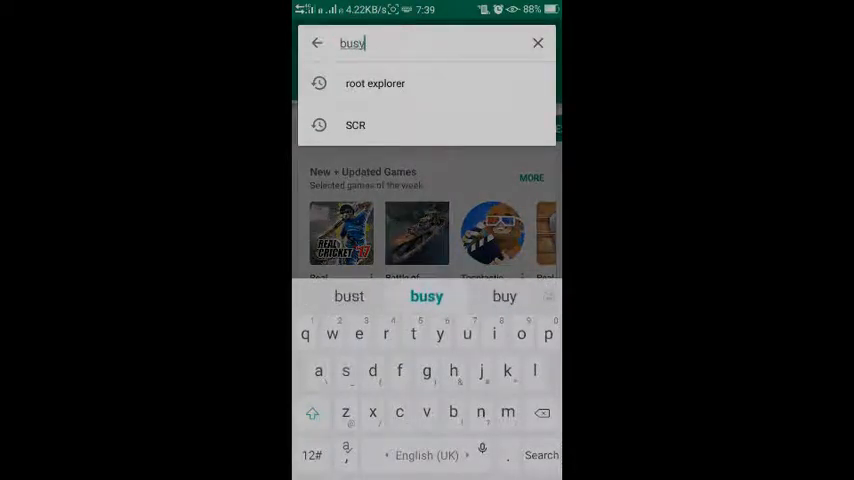
{"action": "type", "text": "bo"}
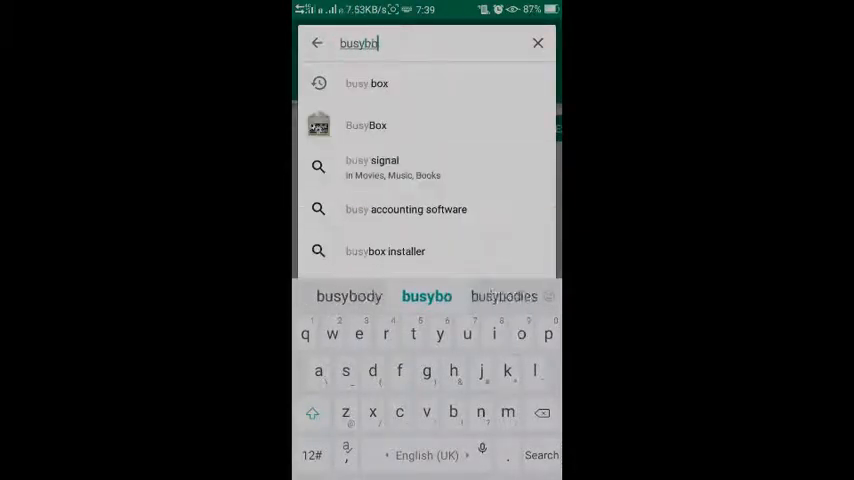
{"action": "left_click", "coordinate": [366, 126]}
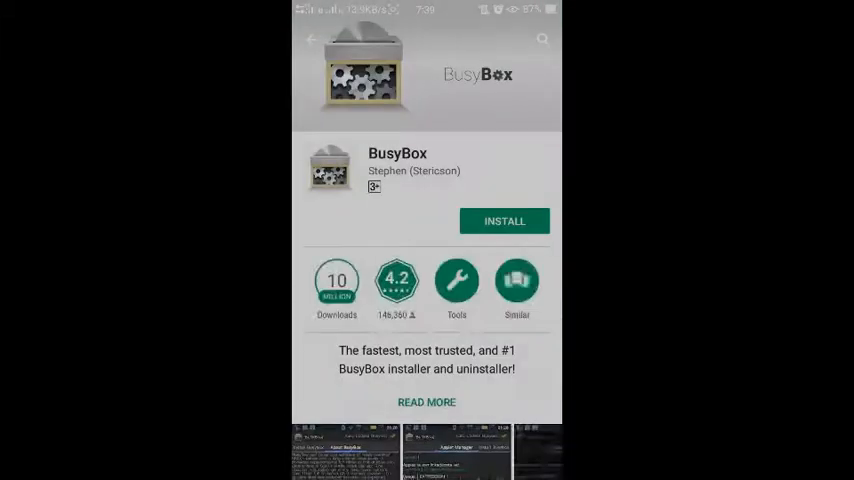
{"action": "scroll", "scroll_direction": "down", "scroll_amount": 3}
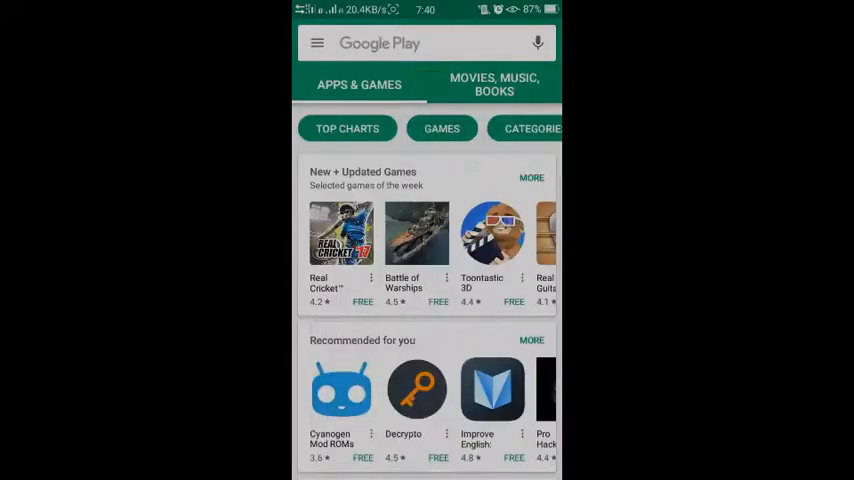
Step: Clear the search and look up 'root explorer' apps, browsing the suggestions
{"action": "type", "text": "BusyBox"}
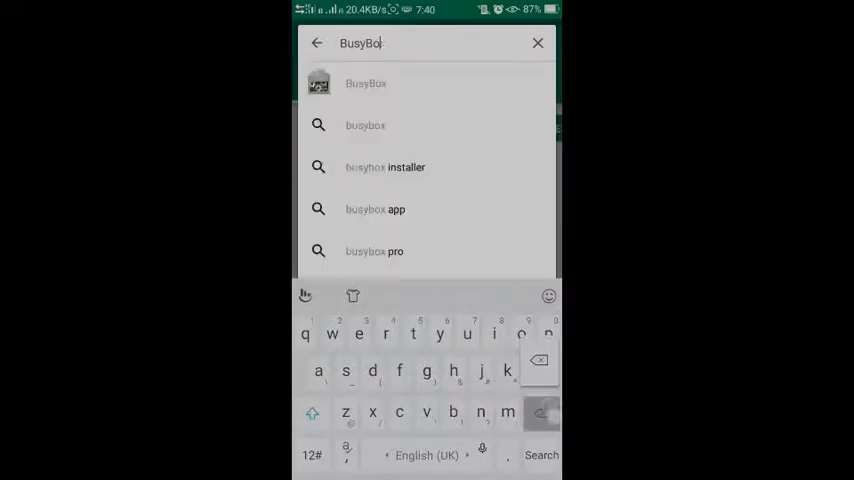
{"action": "left_click", "coordinate": [538, 44]}
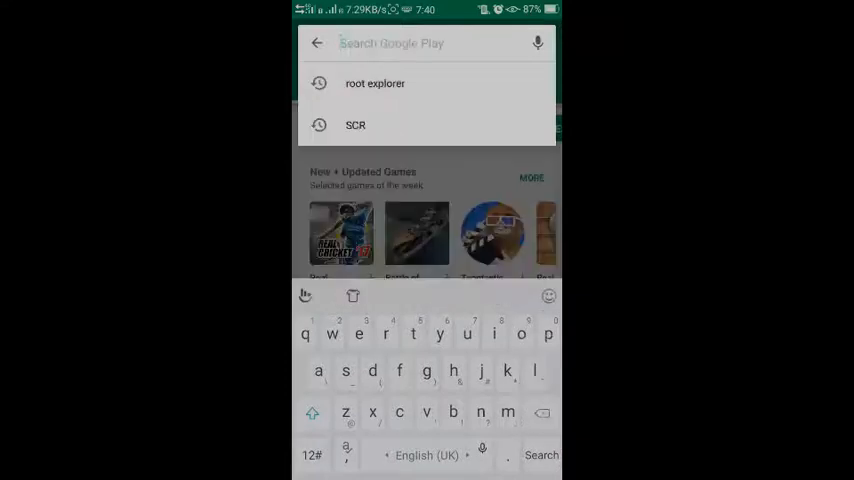
{"action": "type", "text": "root"}
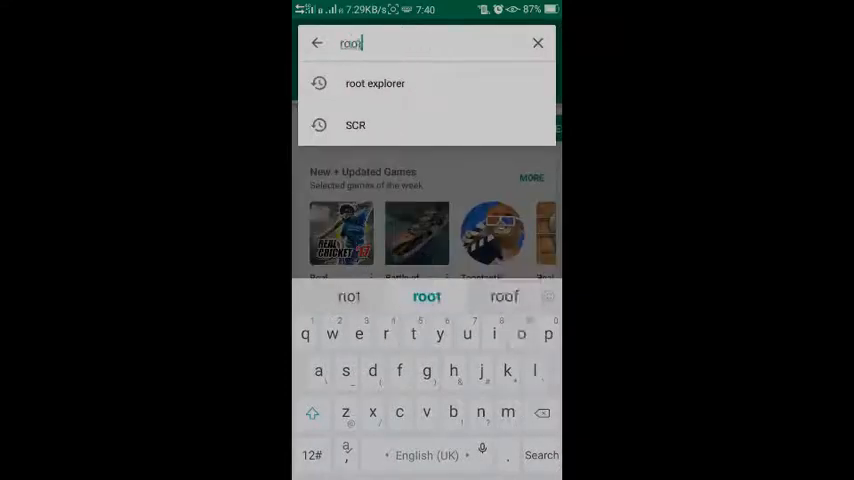
{"action": "type", "text": "exp"}
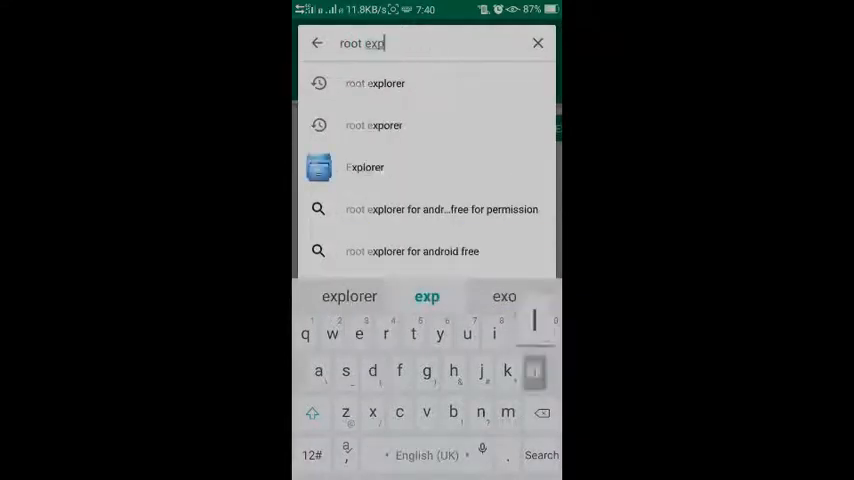
{"action": "left_click", "coordinate": [364, 168]}
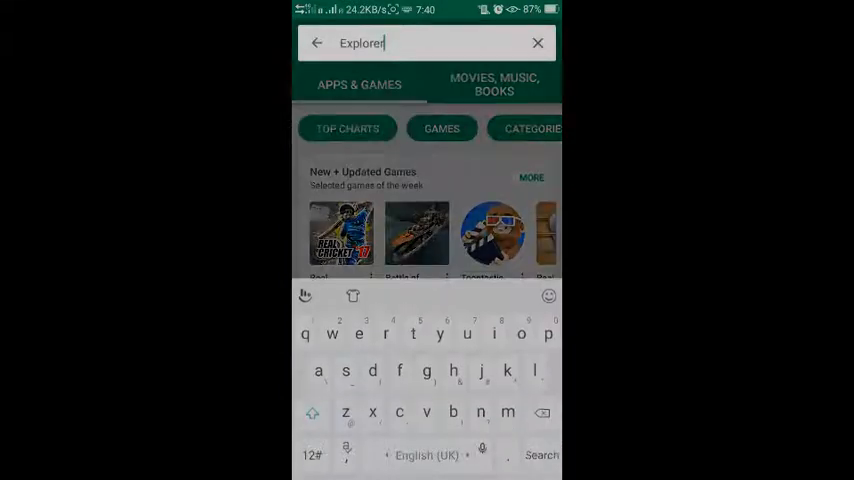
{"action": "key", "text": "backspace"}
{"action": "type", "text": "roo"}
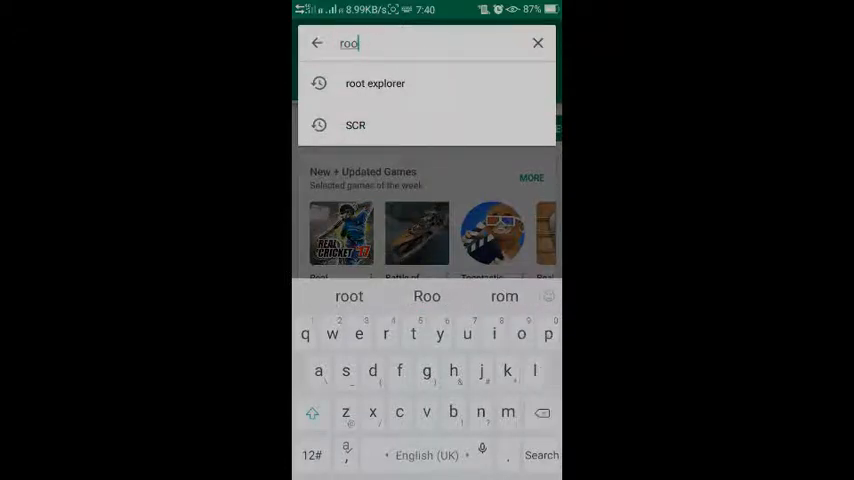
{"action": "left_click", "coordinate": [376, 84]}
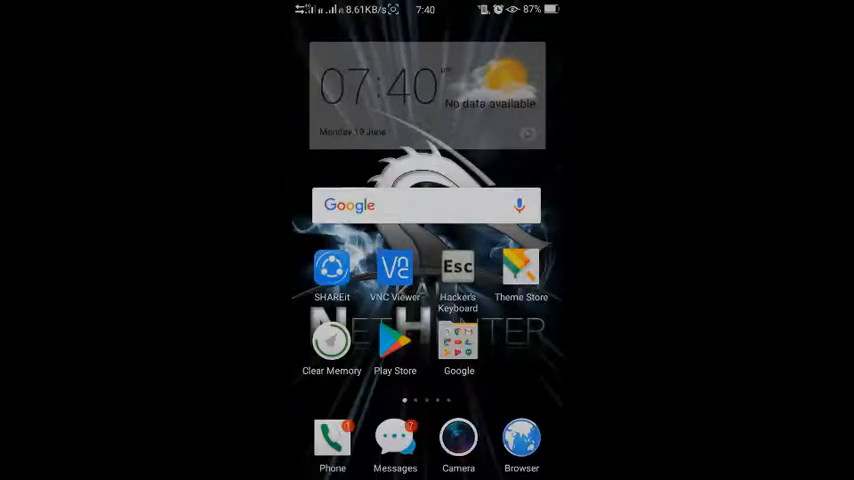
Step: Swipe across the home screen pages and launch UC Browser
{"action": "scroll", "scroll_direction": "left", "scroll_amount": 3}
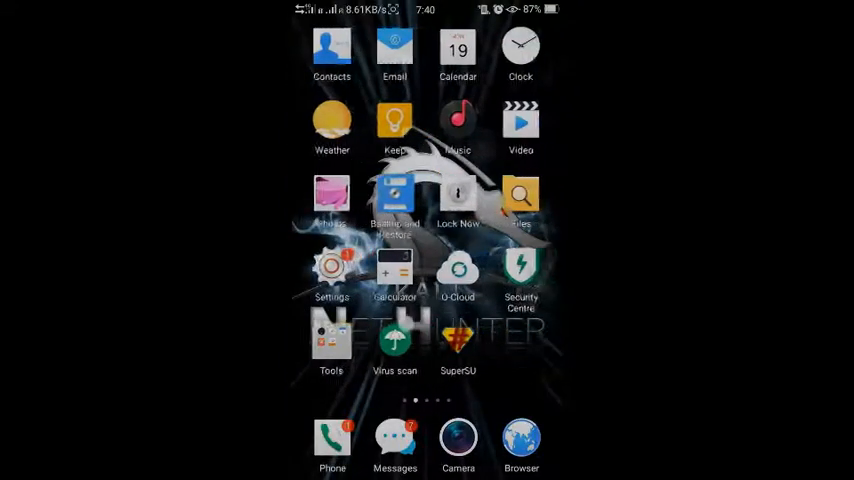
{"action": "scroll", "scroll_direction": "left", "scroll_amount": 3}
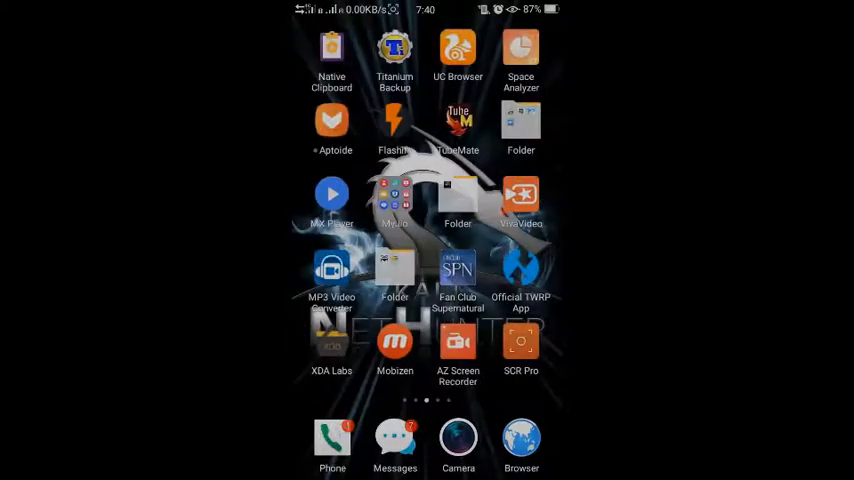
{"action": "left_click", "coordinate": [458, 52]}
{"action": "type", "text": "kali. org."}
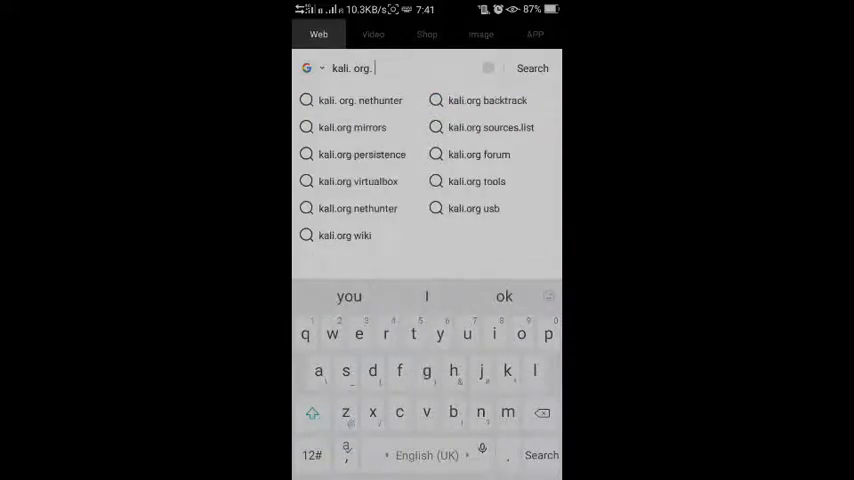
Step: Search 'kali.org nethunter' and go to the Kali Linux NetHunter downloads section
{"action": "type", "text": "nethunter"}
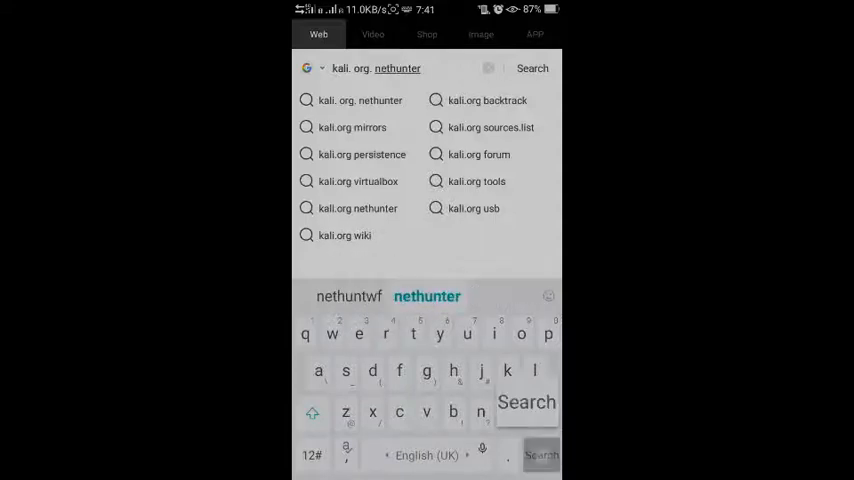
{"action": "left_click", "coordinate": [532, 68]}
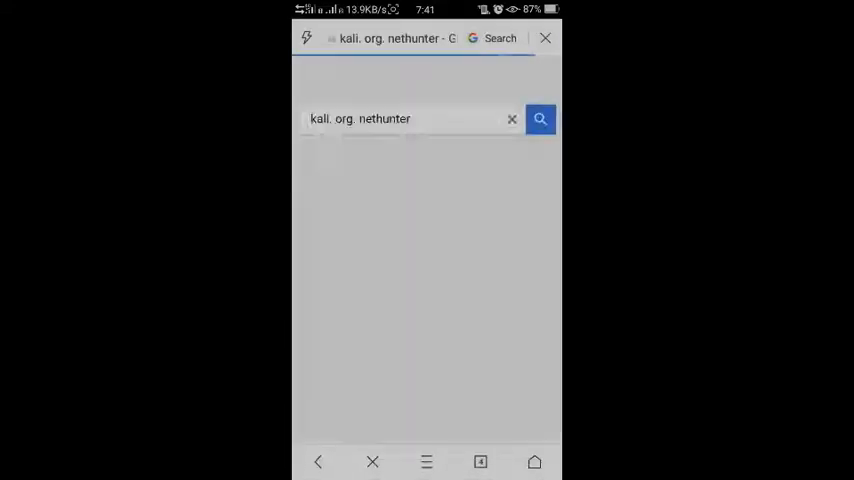
{"action": "left_click", "coordinate": [540, 118]}
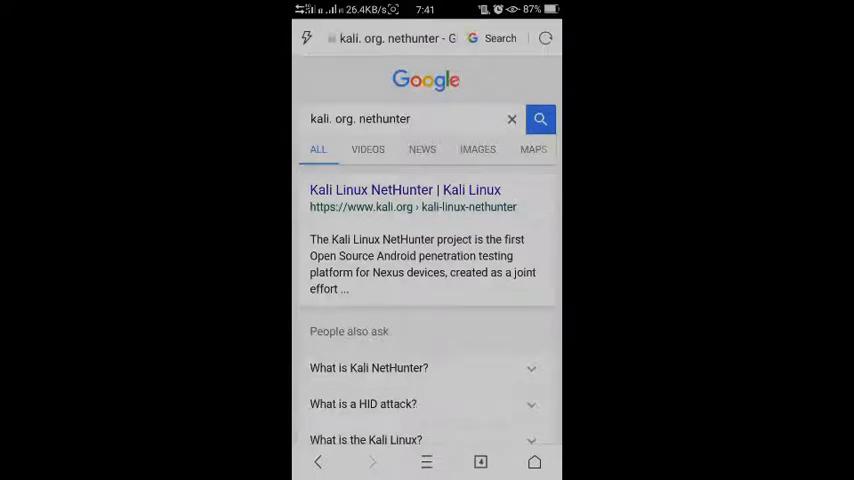
{"action": "left_click", "coordinate": [544, 38]}
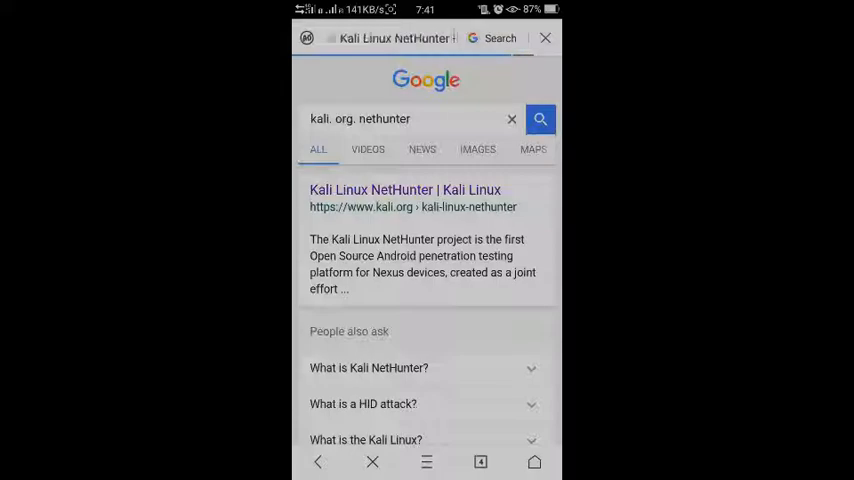
{"action": "left_click", "coordinate": [404, 190]}
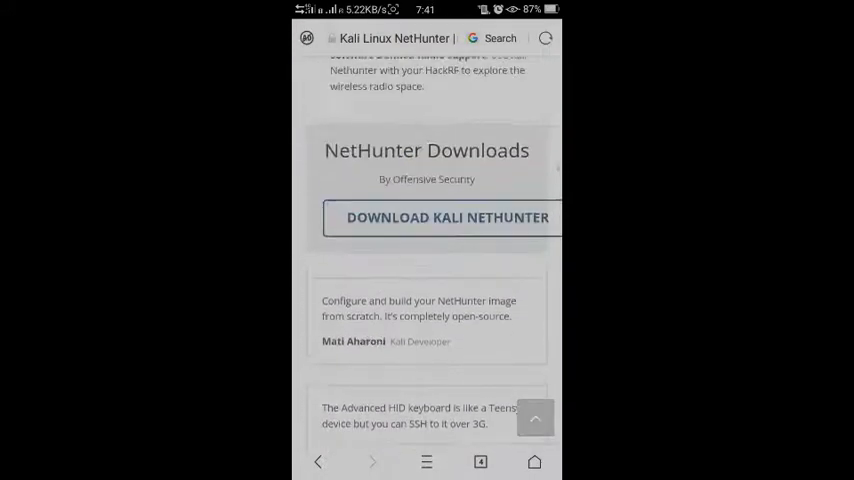
{"action": "left_click", "coordinate": [544, 38]}
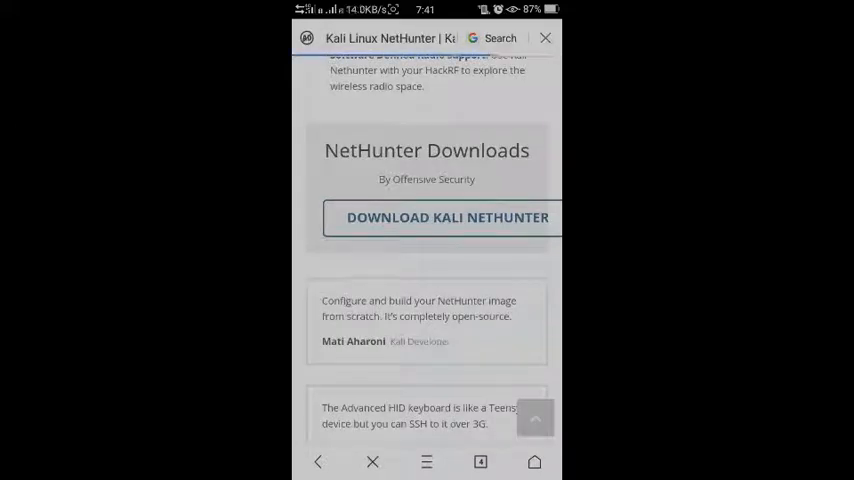
Step: Start downloading nethunter-oneplus1-lollipop-3.0.zip to UCDownloads and return to the home screen
{"action": "left_click", "coordinate": [446, 218]}
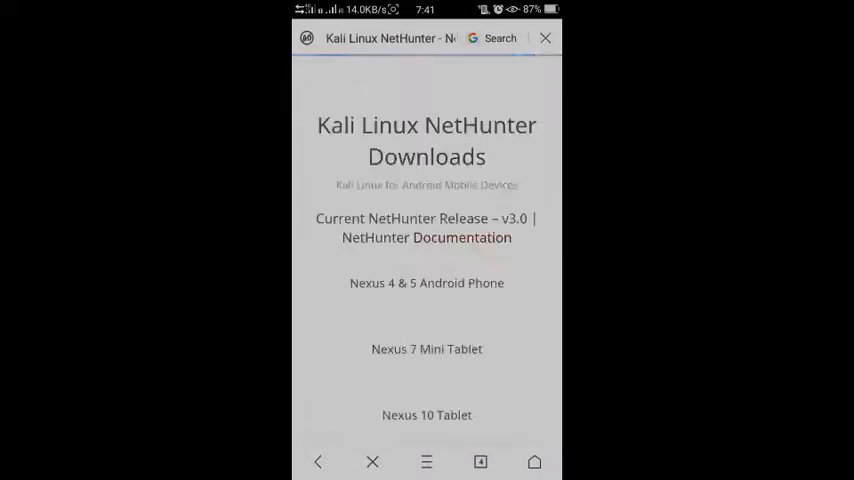
{"action": "scroll", "scroll_direction": "down", "scroll_amount": 3}
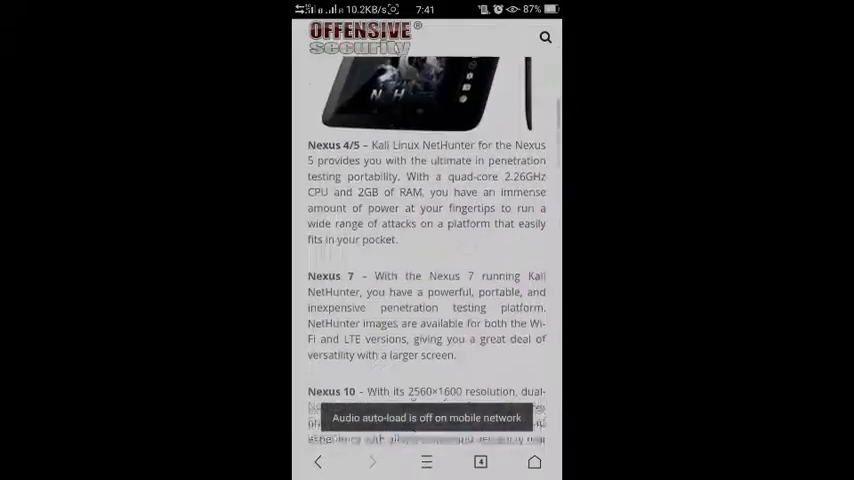
{"action": "scroll", "scroll_direction": "down", "scroll_amount": 3}
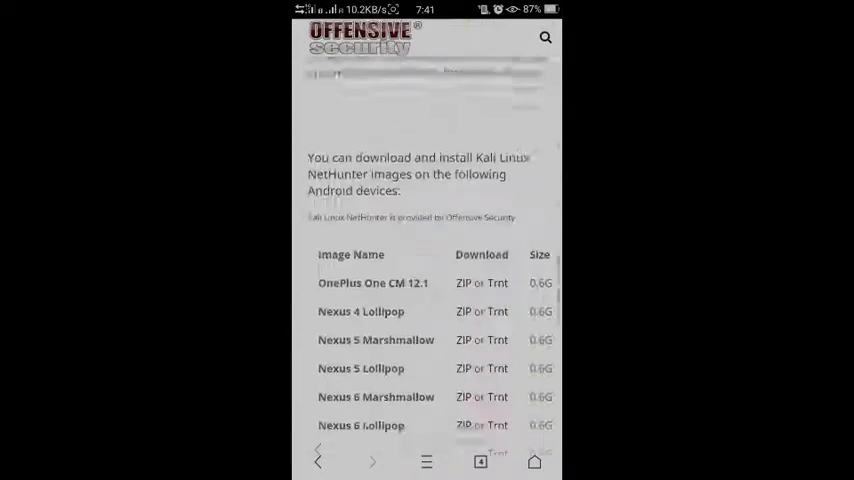
{"action": "scroll", "scroll_direction": "up", "scroll_amount": 3}
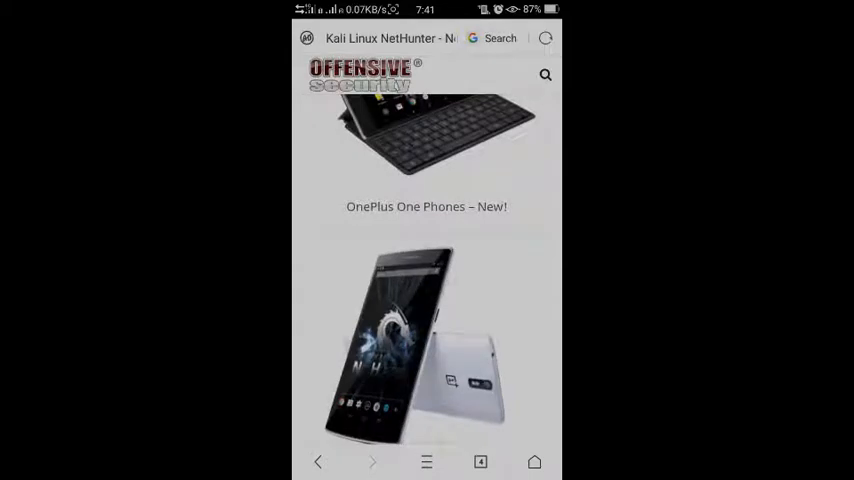
{"action": "scroll", "scroll_direction": "down", "scroll_amount": 3}
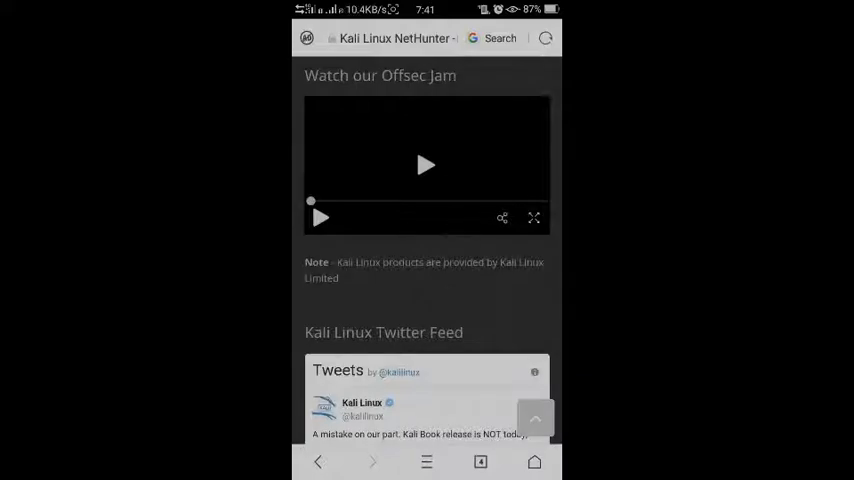
{"action": "scroll", "scroll_direction": "up", "scroll_amount": 3}
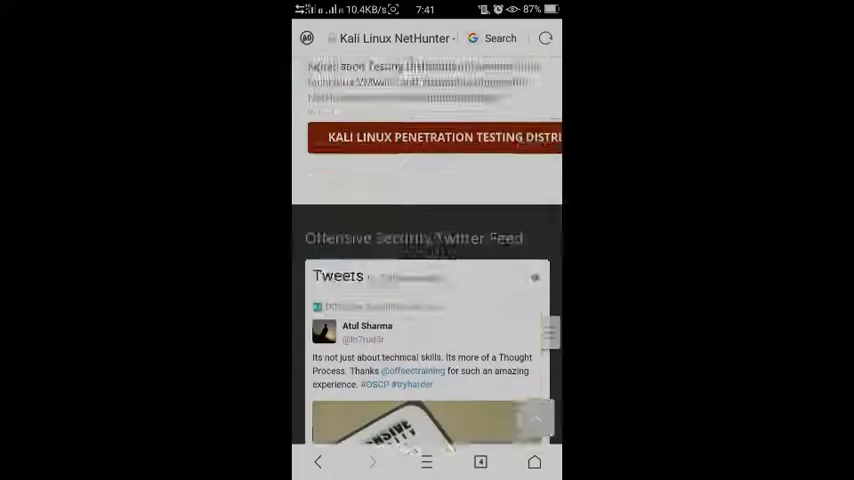
{"action": "scroll", "scroll_direction": "up", "scroll_amount": 3}
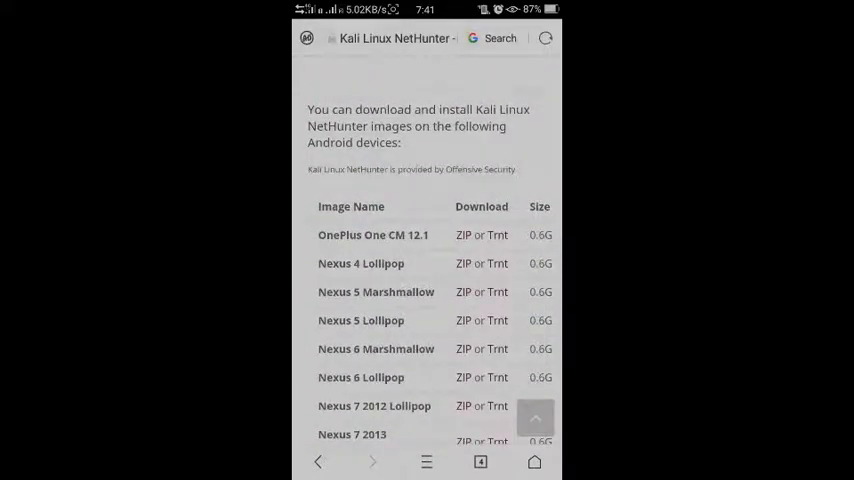
{"action": "scroll", "scroll_direction": "down", "scroll_amount": 3}
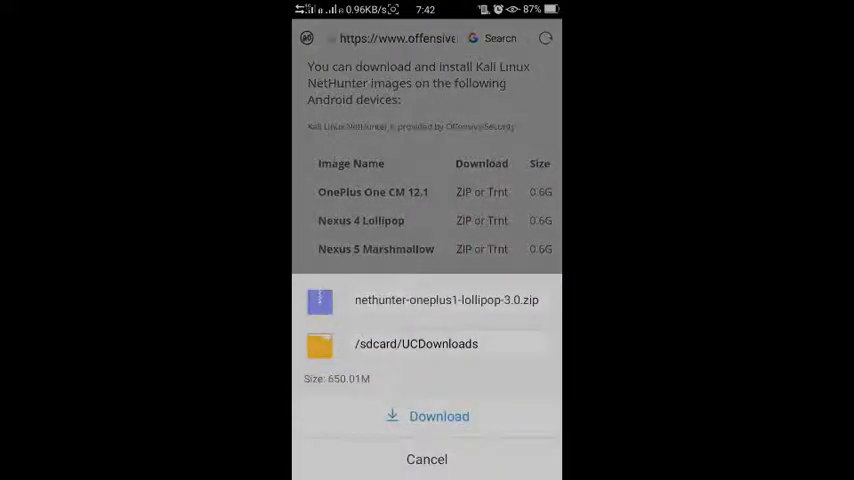
{"action": "left_click", "coordinate": [428, 460]}
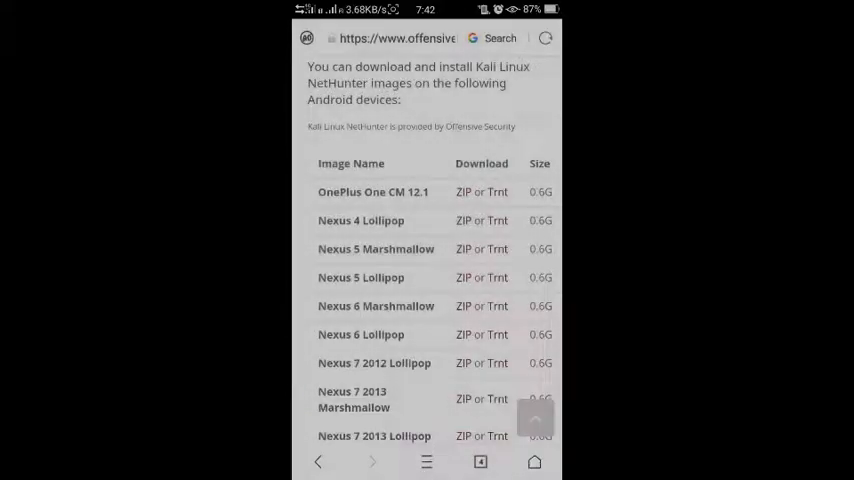
{"action": "left_click", "coordinate": [534, 460]}
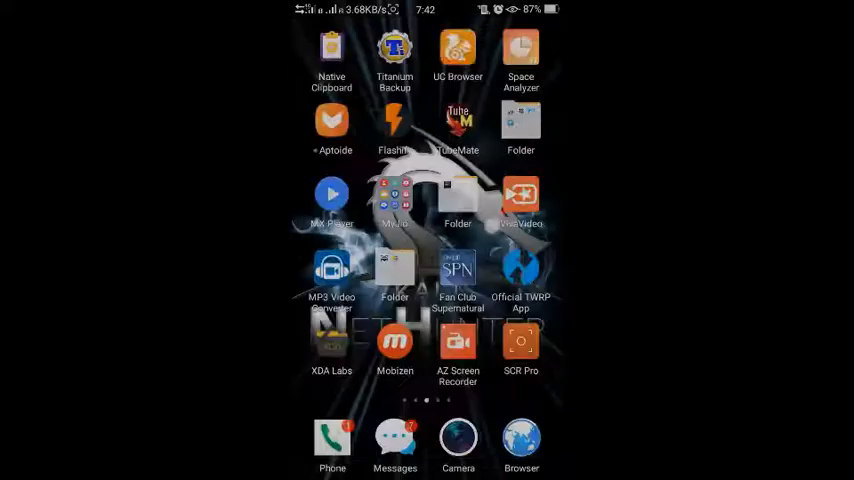
Step: Launch ES File Explorer and browse local storage folders, including UCDownloads
{"action": "scroll", "scroll_direction": "left", "scroll_amount": 3}
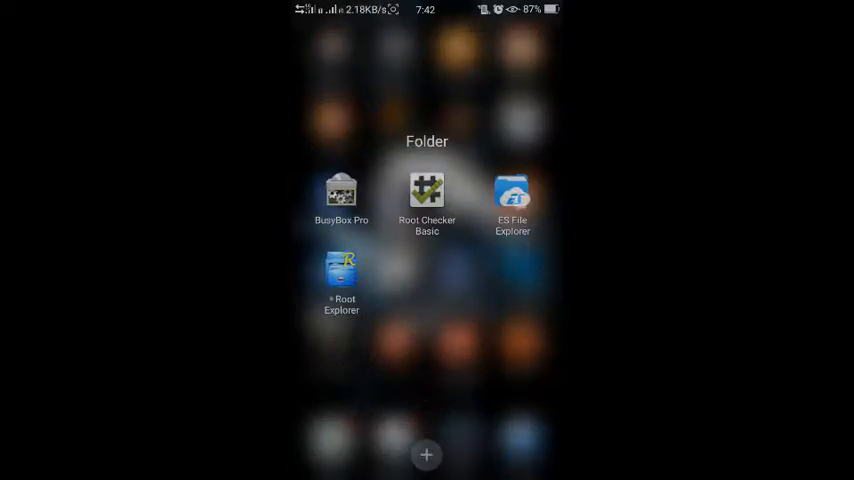
{"action": "left_click", "coordinate": [512, 192]}
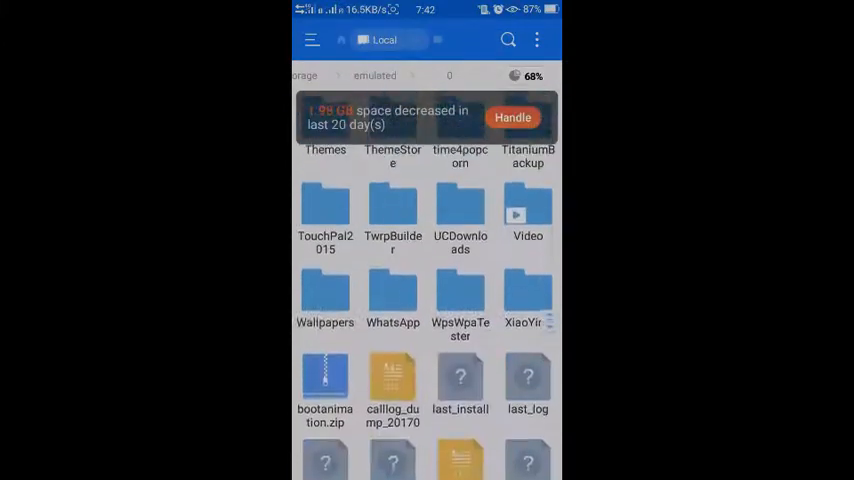
{"action": "scroll", "scroll_direction": "up", "scroll_amount": 3}
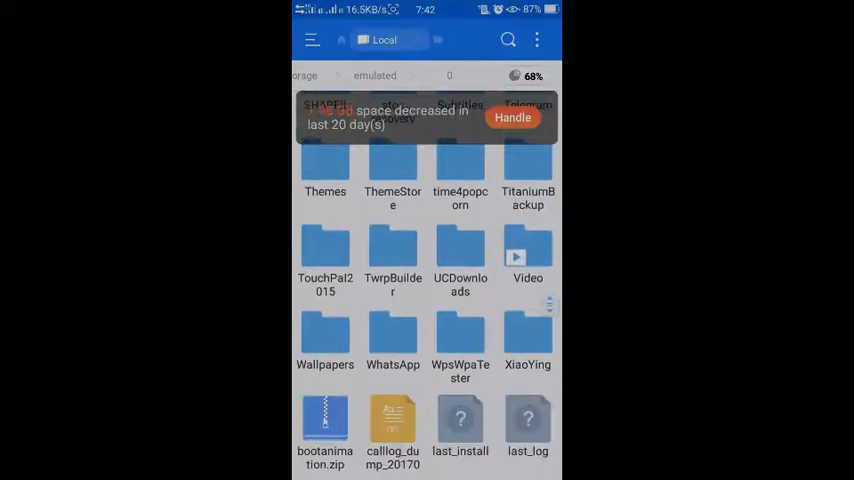
{"action": "scroll", "scroll_direction": "up", "scroll_amount": 3}
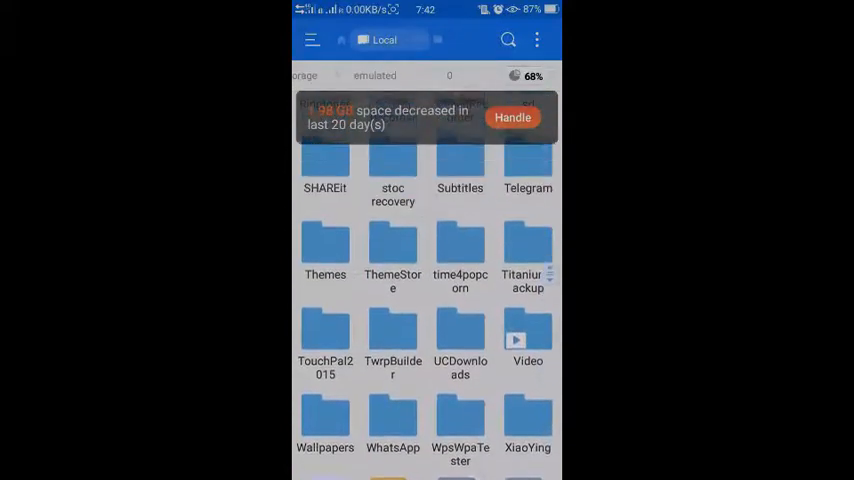
{"action": "scroll", "scroll_direction": "up", "scroll_amount": 3}
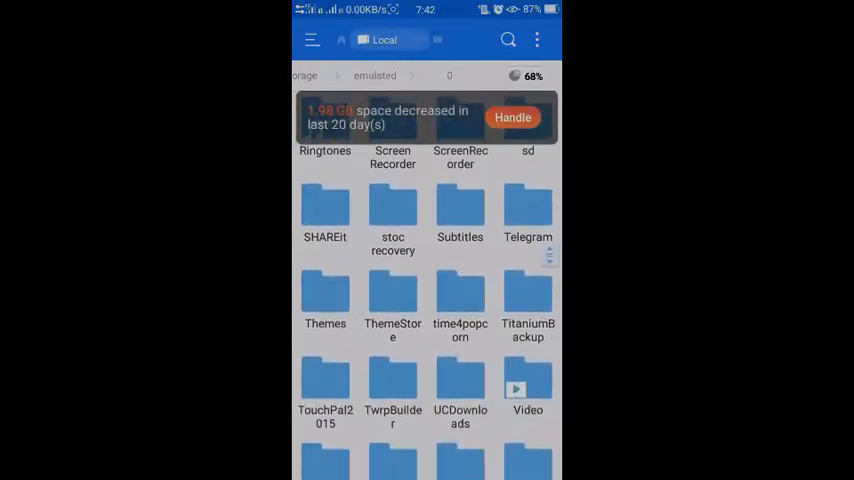
{"action": "scroll", "scroll_direction": "down", "scroll_amount": 3}
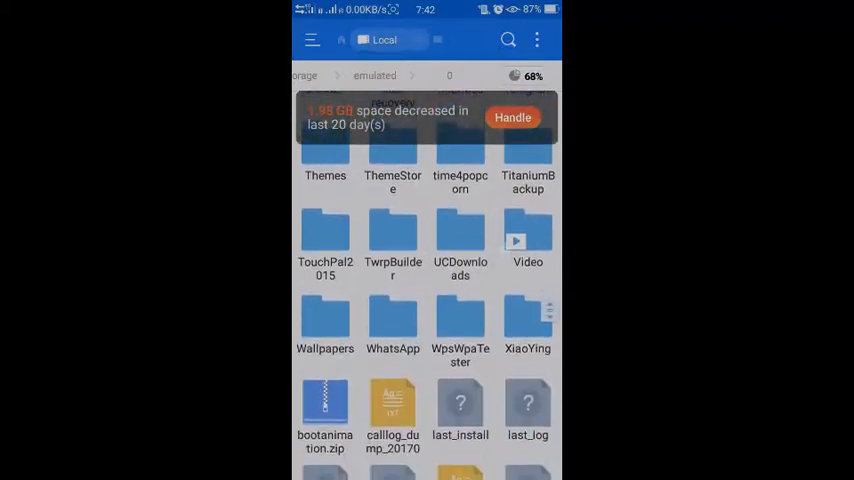
{"action": "scroll", "scroll_direction": "up", "scroll_amount": 3}
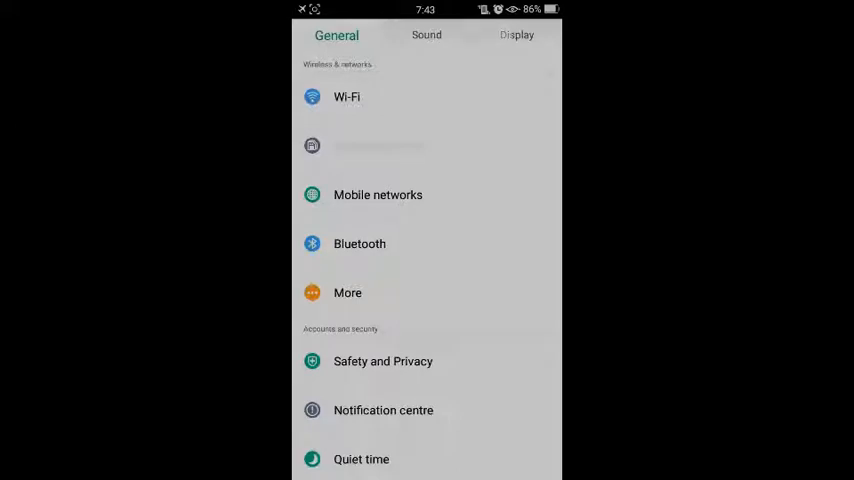
Step: In Display settings, choose a new 'Turn off screen automatically' delay
{"action": "left_click", "coordinate": [516, 36]}
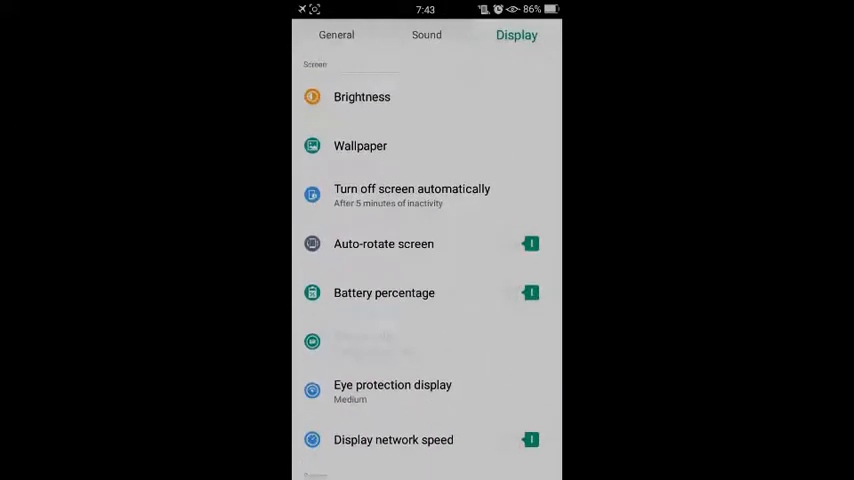
{"action": "left_click", "coordinate": [412, 196]}
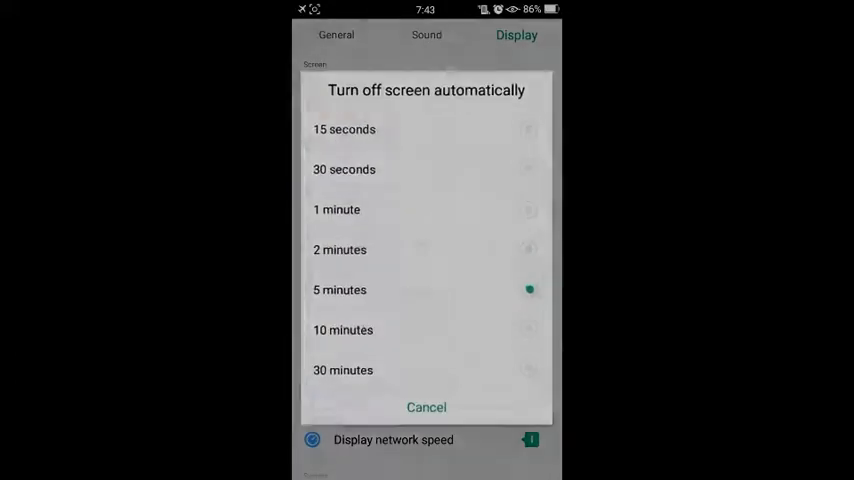
{"action": "left_click", "coordinate": [344, 368]}
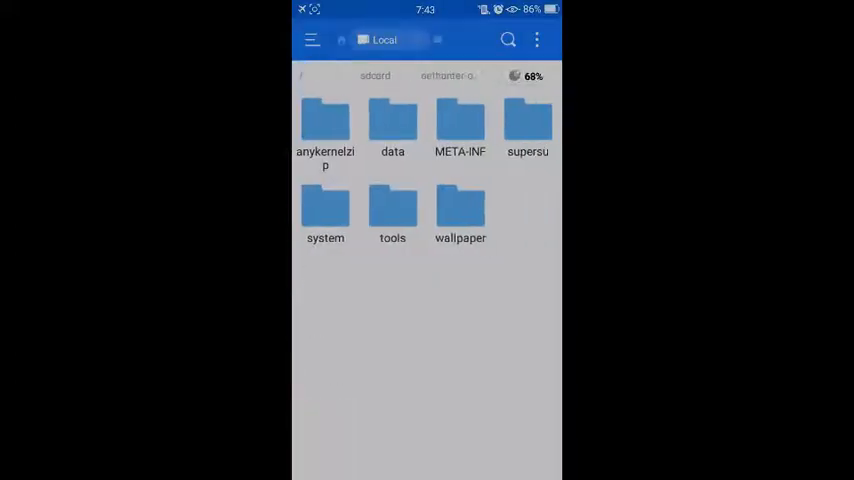
Step: Move kalifs-full.tar.xz from the extracted data folder to /storage/emulated/0
{"action": "left_click", "coordinate": [324, 126]}
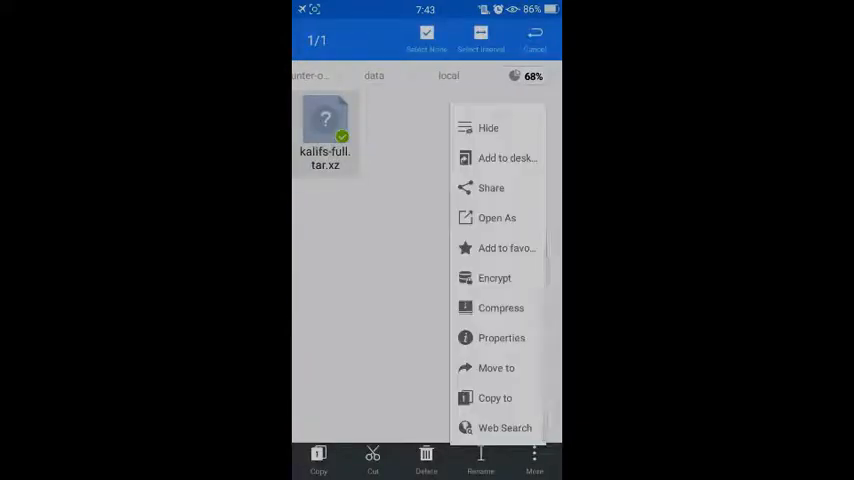
{"action": "left_click", "coordinate": [496, 368]}
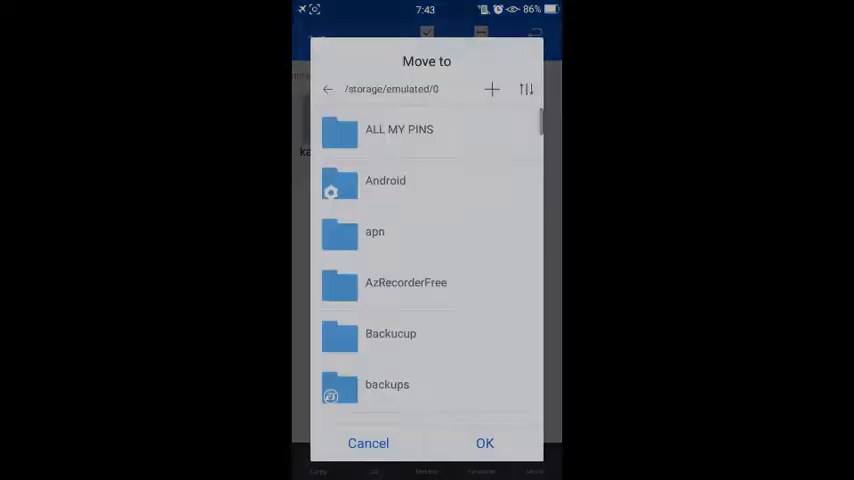
{"action": "scroll", "scroll_direction": "down", "scroll_amount": 3}
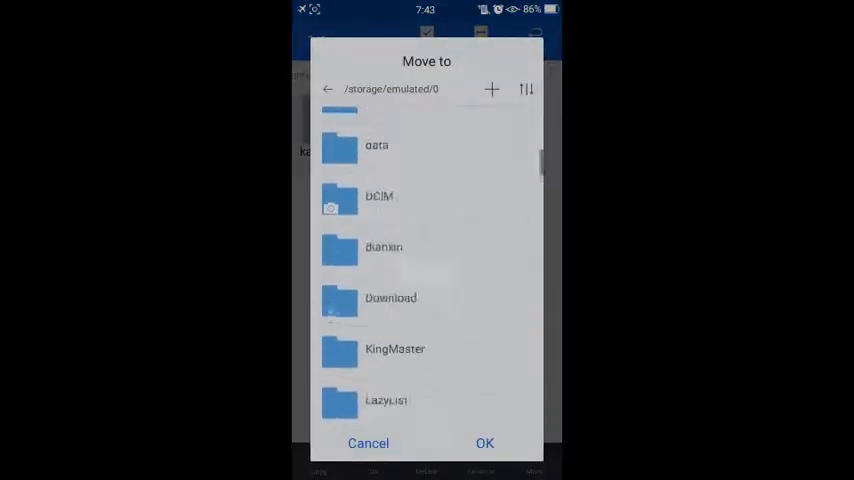
{"action": "scroll", "scroll_direction": "down", "scroll_amount": 3}
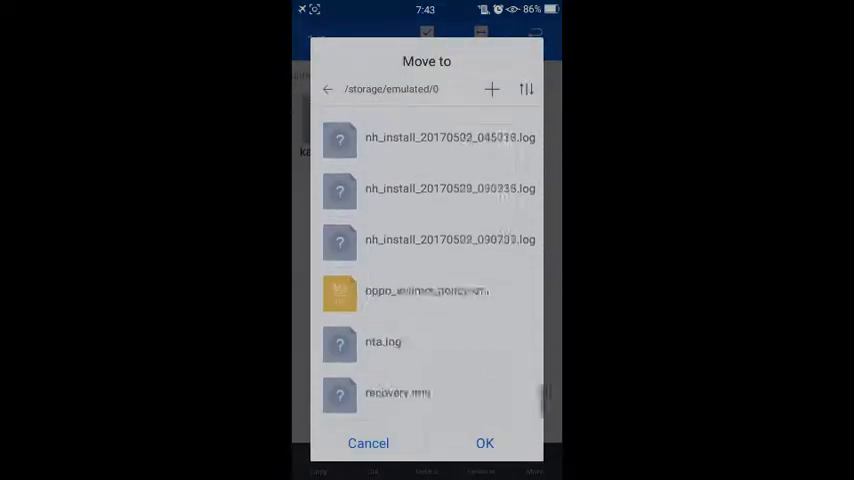
{"action": "scroll", "scroll_direction": "down", "scroll_amount": 3}
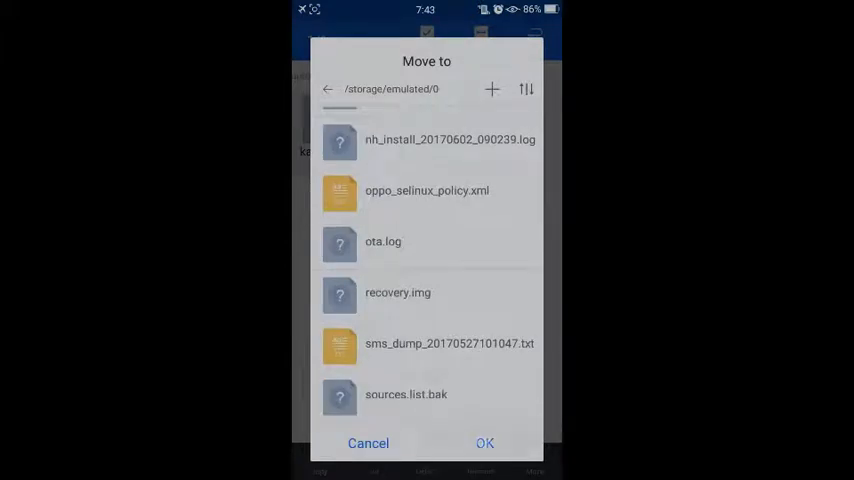
{"action": "left_click", "coordinate": [368, 444]}
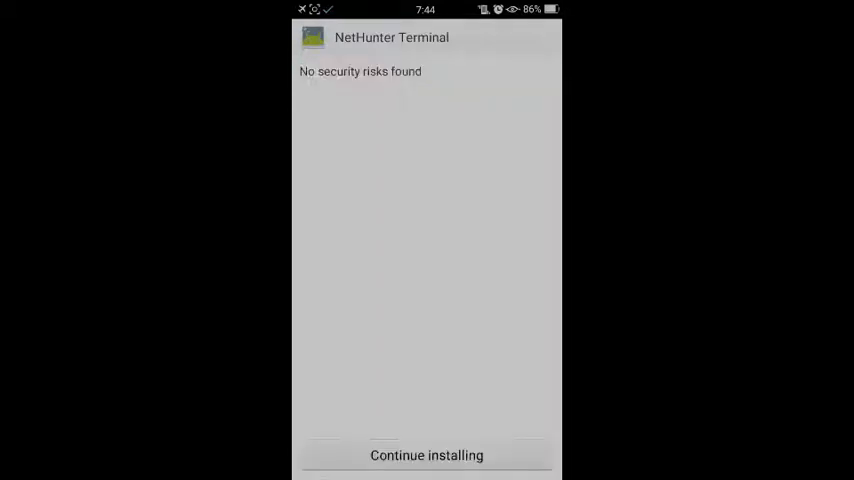
Step: Finish installing NetHunter Terminal through the package installer
{"action": "left_click", "coordinate": [428, 456]}
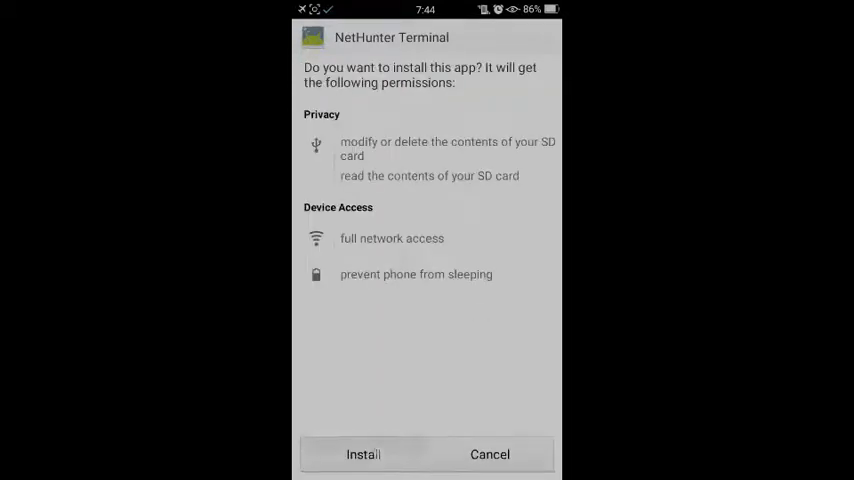
{"action": "left_click", "coordinate": [364, 454]}
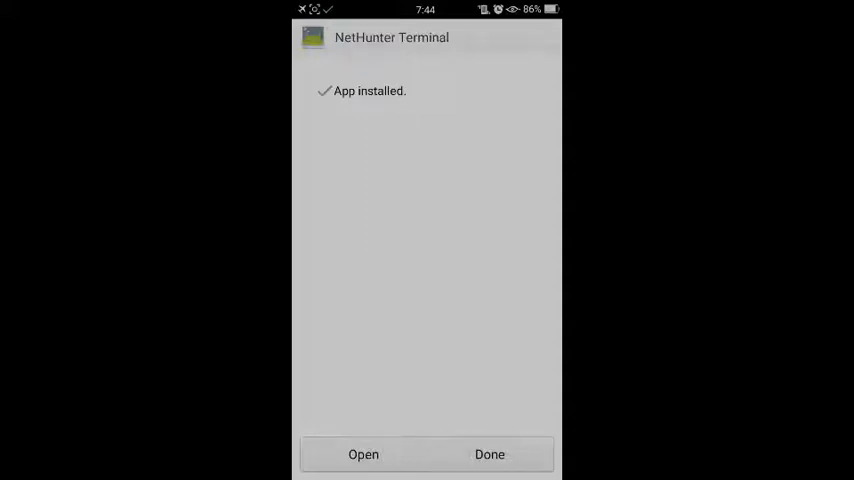
{"action": "left_click", "coordinate": [490, 454]}
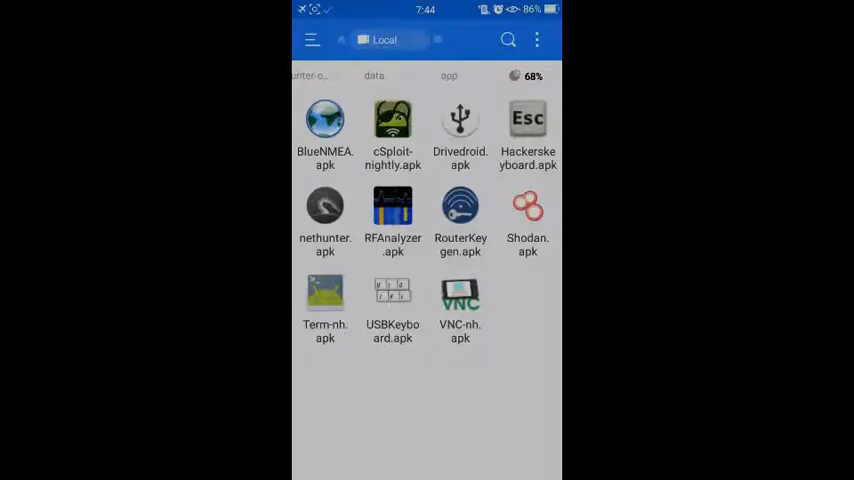
Step: Install nethunter.apk with its permissions and close the installer
{"action": "left_click", "coordinate": [324, 208]}
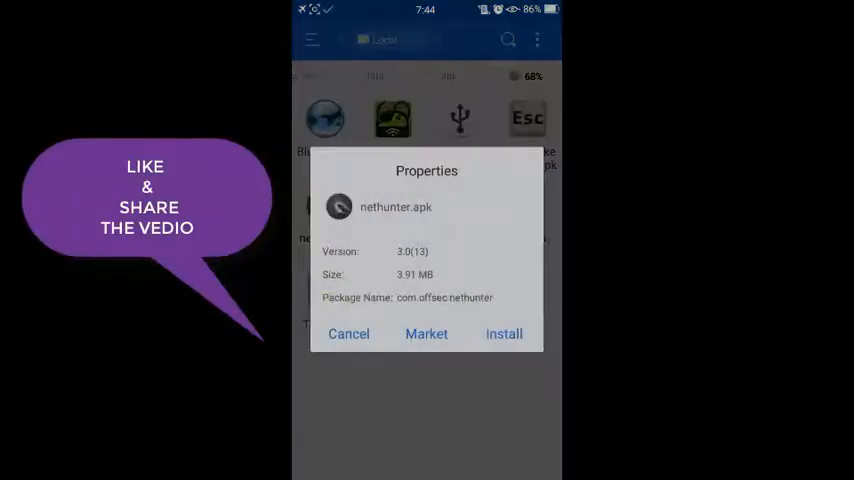
{"action": "left_click", "coordinate": [348, 334]}
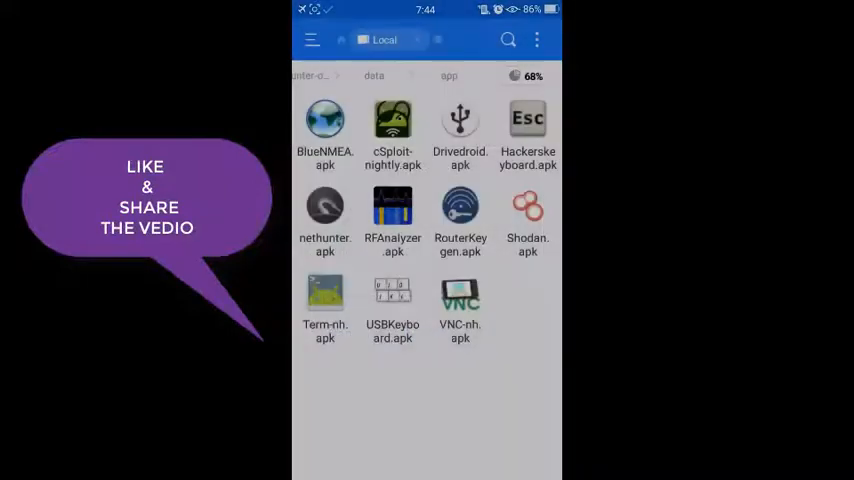
{"action": "left_click", "coordinate": [324, 216]}
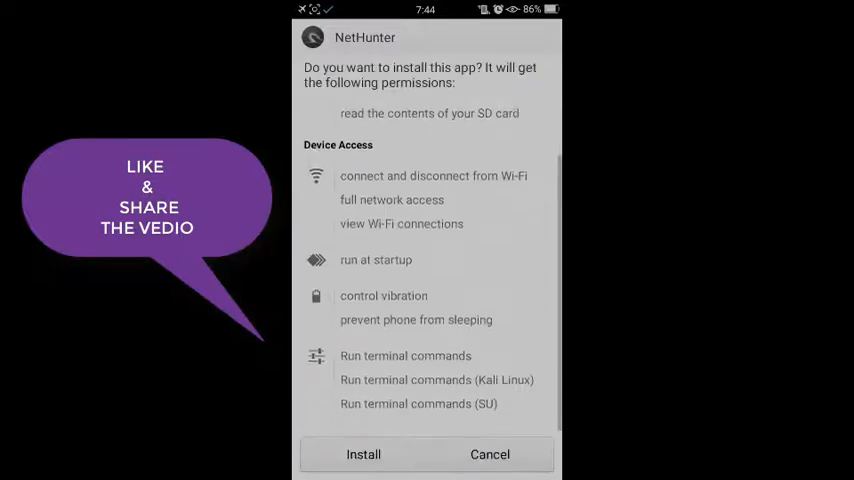
{"action": "left_click", "coordinate": [364, 454]}
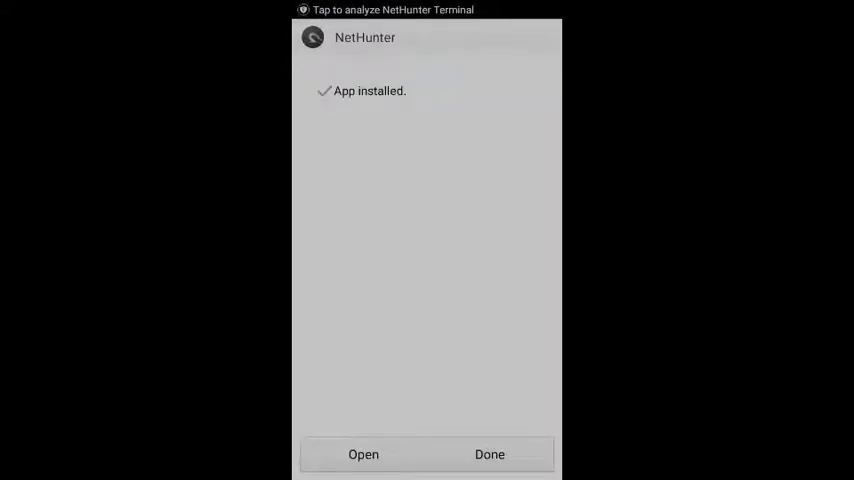
{"action": "left_click", "coordinate": [488, 454]}
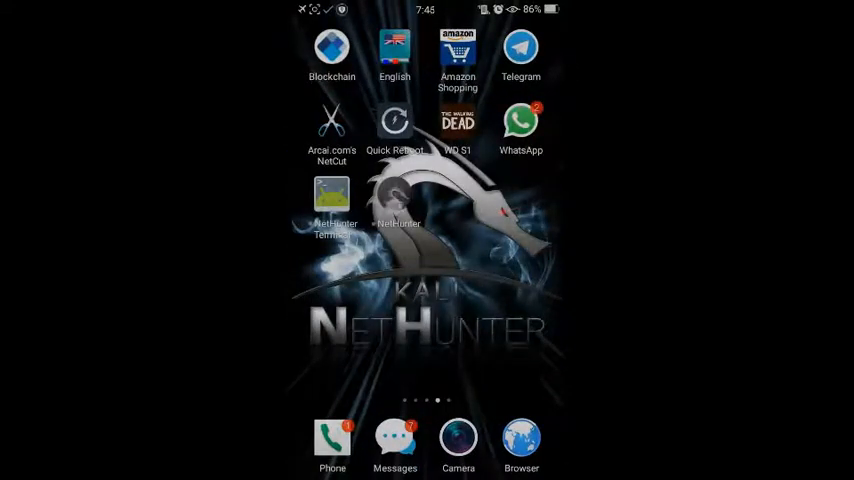
Step: Launch NetHunter, grant it superuser access and return to the home screen
{"action": "left_click", "coordinate": [398, 200]}
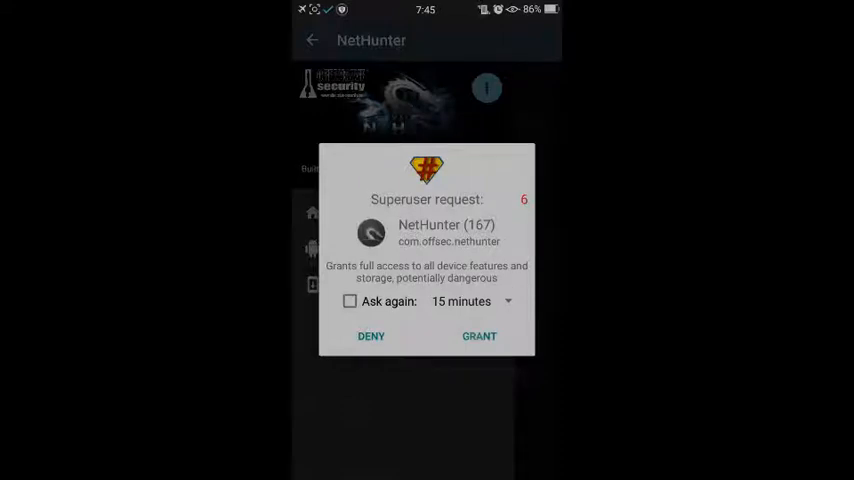
{"action": "left_click", "coordinate": [478, 336]}
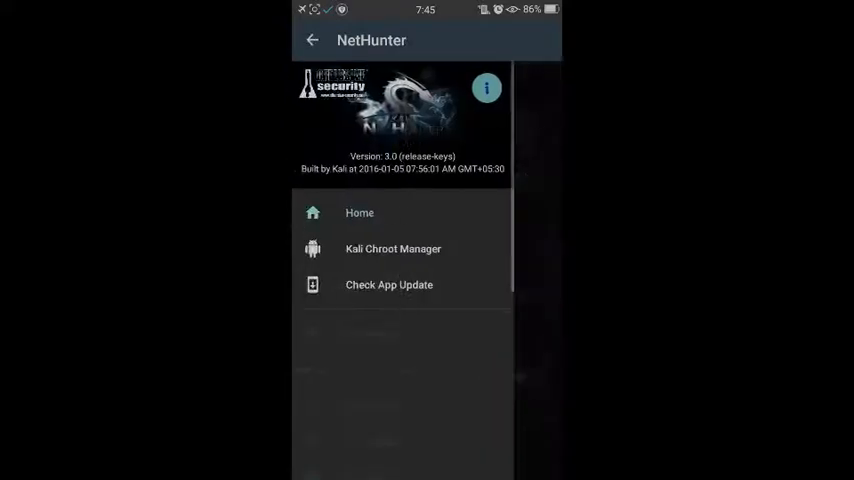
{"action": "left_click", "coordinate": [312, 40]}
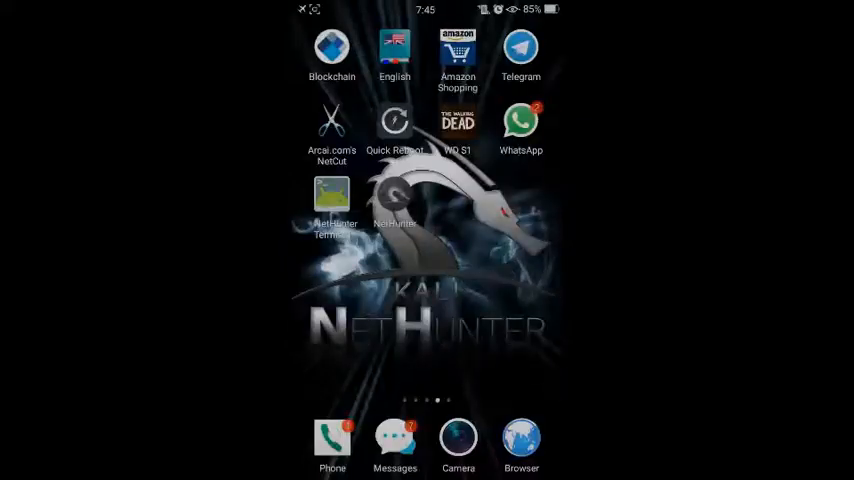
Step: Install BusyBox and dismiss its successful-installation notice
{"action": "scroll", "scroll_direction": "left", "scroll_amount": 3}
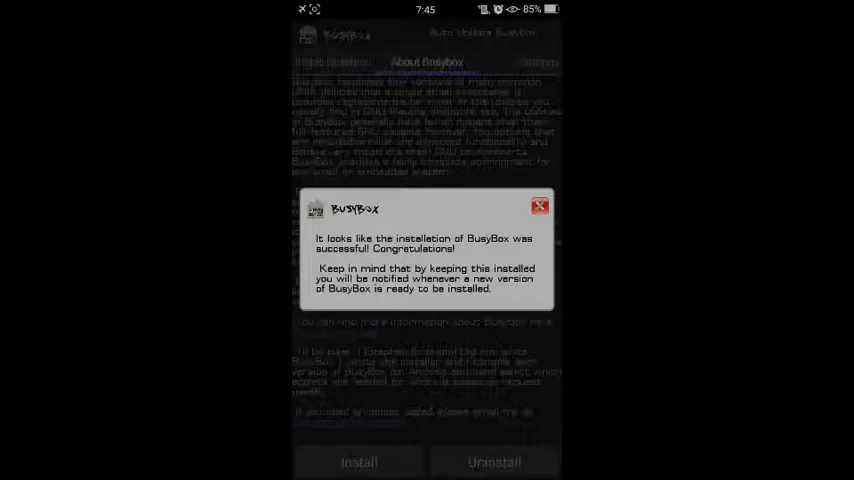
{"action": "left_click", "coordinate": [538, 206]}
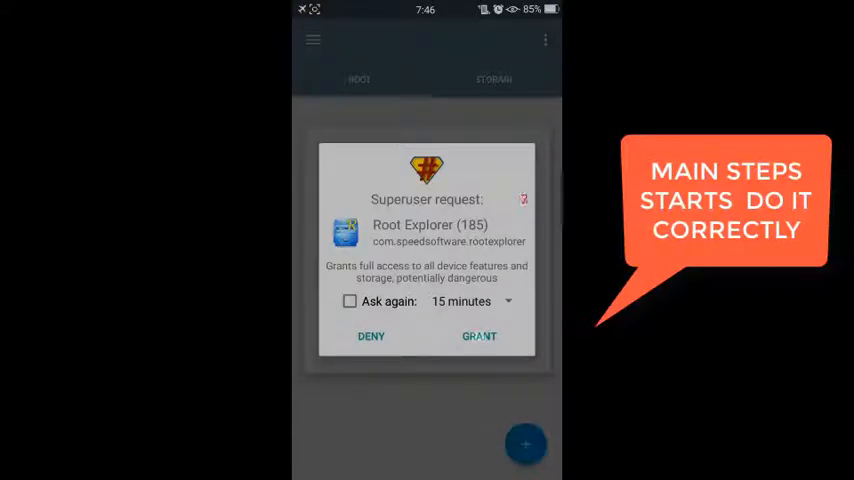
Step: Grant Root Explorer superuser access, dismiss the tips and browse into /data/data
{"action": "left_click", "coordinate": [478, 336]}
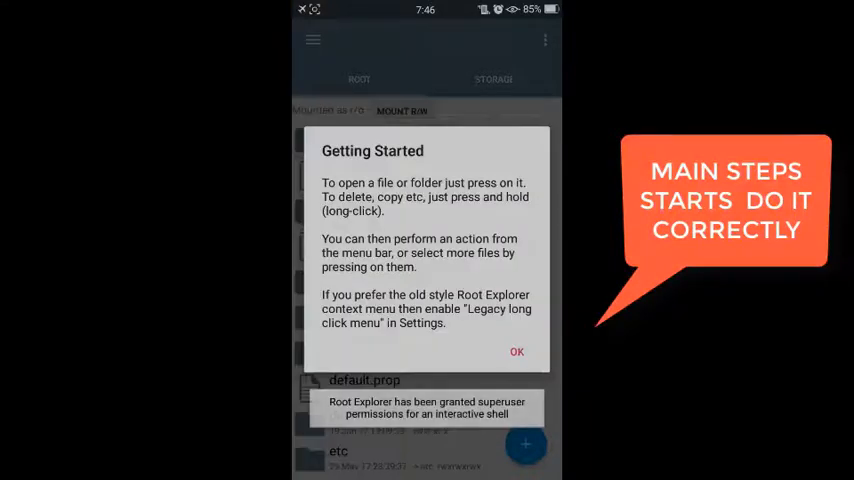
{"action": "left_click", "coordinate": [516, 352]}
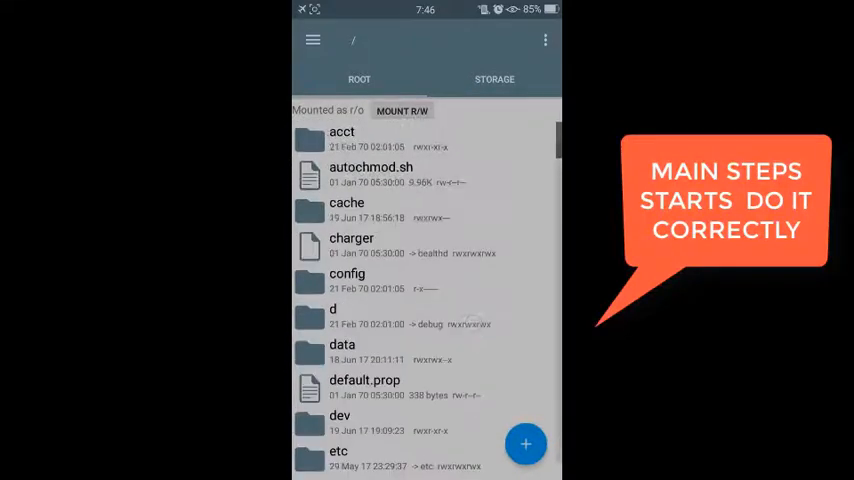
{"action": "scroll", "scroll_direction": "down", "scroll_amount": 3}
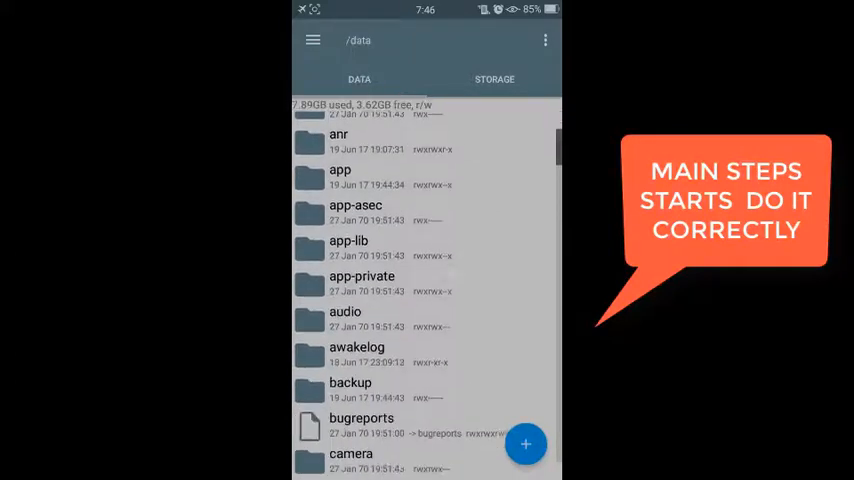
{"action": "scroll", "scroll_direction": "down", "scroll_amount": 3}
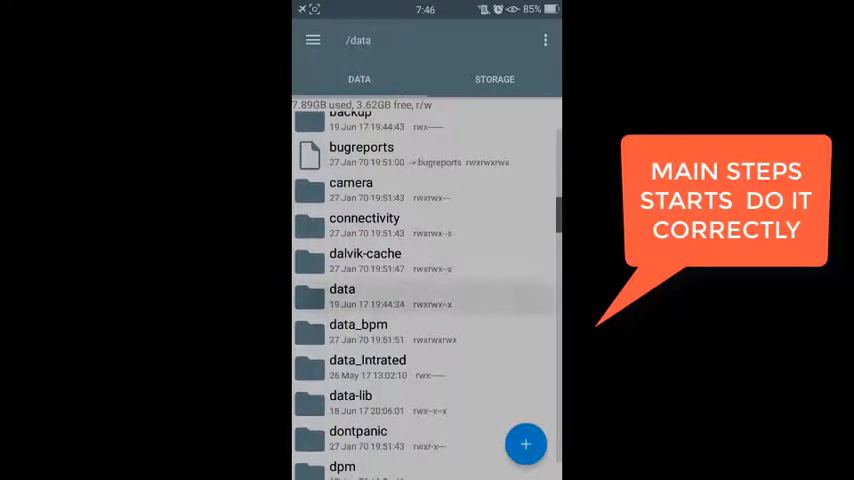
{"action": "left_click", "coordinate": [342, 296]}
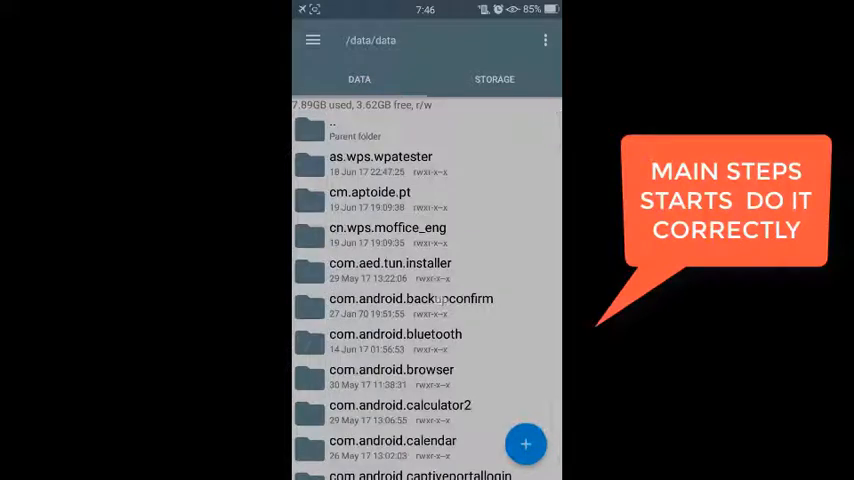
Step: Locate and enter the com.offsec.nethunter app data folder
{"action": "scroll", "scroll_direction": "down", "scroll_amount": 3}
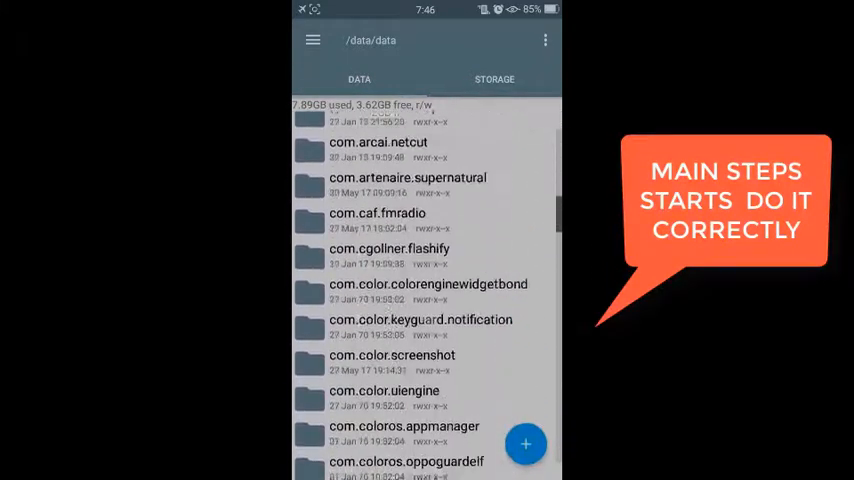
{"action": "scroll", "scroll_direction": "down", "scroll_amount": 3}
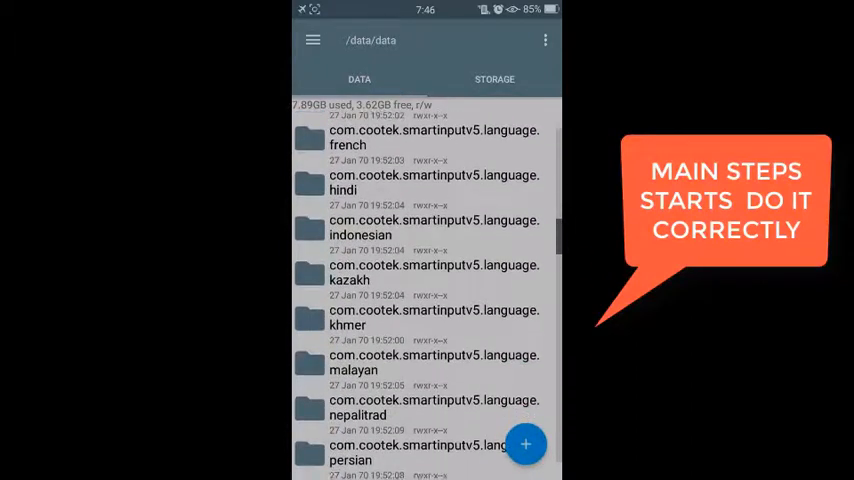
{"action": "scroll", "scroll_direction": "down", "scroll_amount": 3}
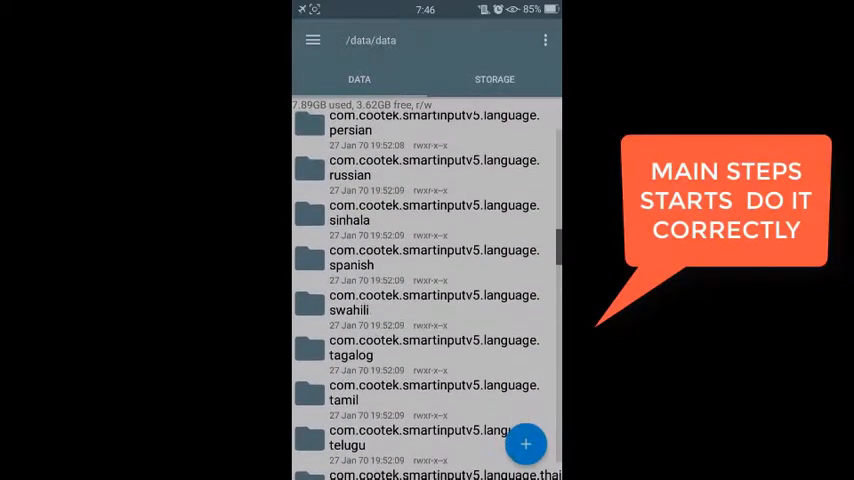
{"action": "scroll", "scroll_direction": "down", "scroll_amount": 3}
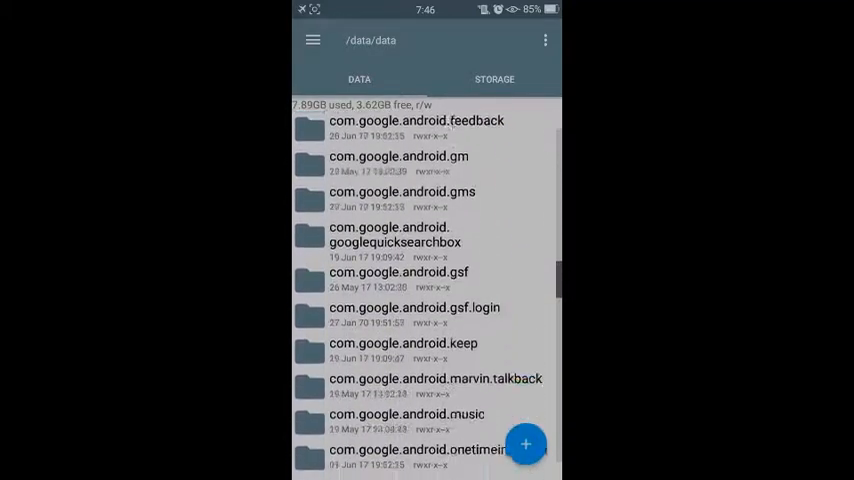
{"action": "scroll", "scroll_direction": "down", "scroll_amount": 3}
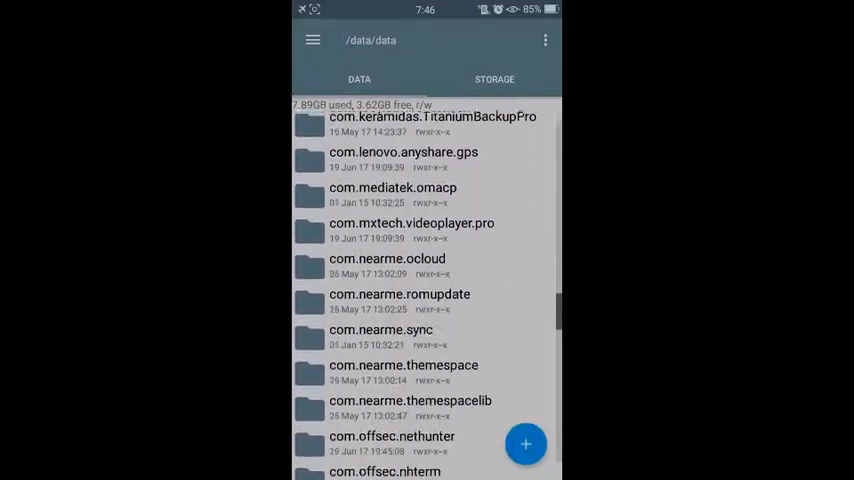
{"action": "scroll", "scroll_direction": "down", "scroll_amount": 3}
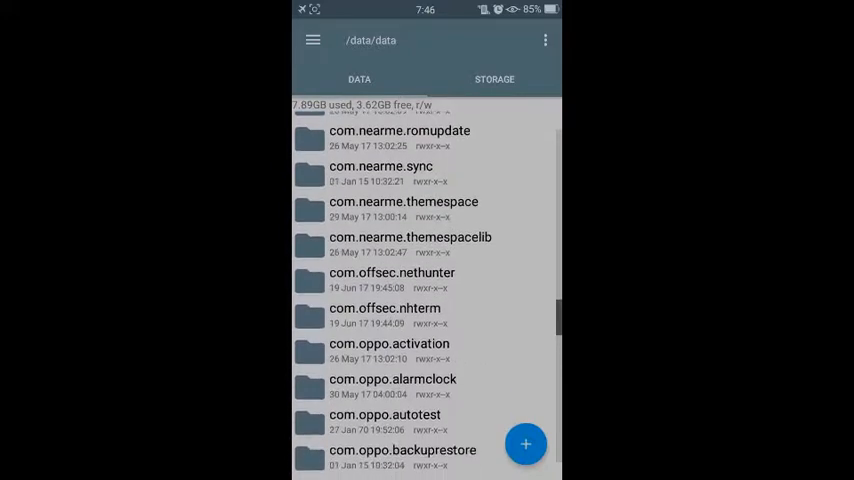
{"action": "left_click", "coordinate": [392, 272]}
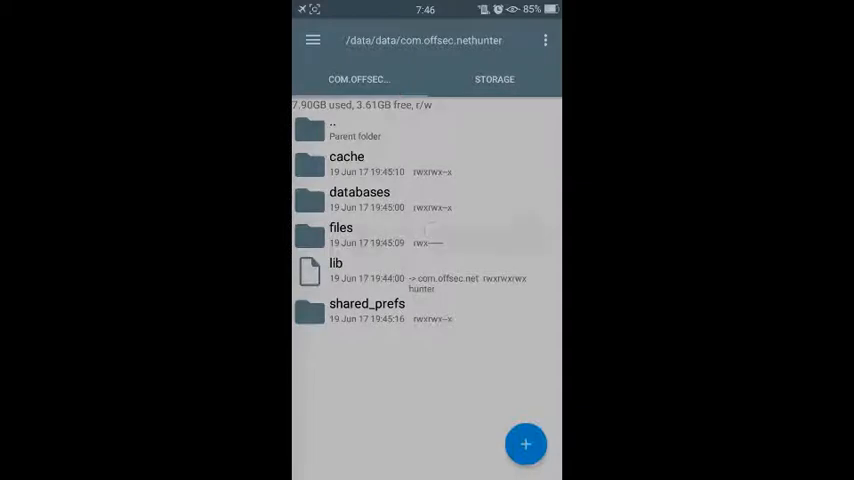
Step: Enter NetHunter's files folder and copy its scripts folder
{"action": "left_click", "coordinate": [340, 228]}
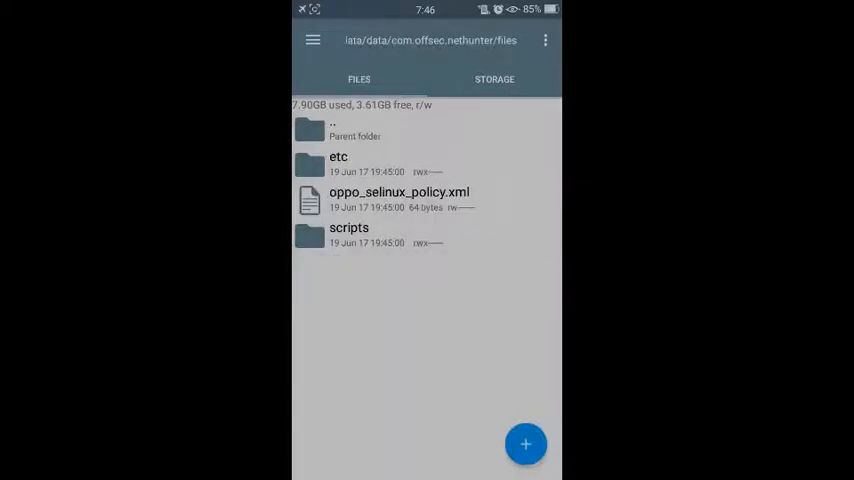
{"action": "left_click", "coordinate": [348, 234]}
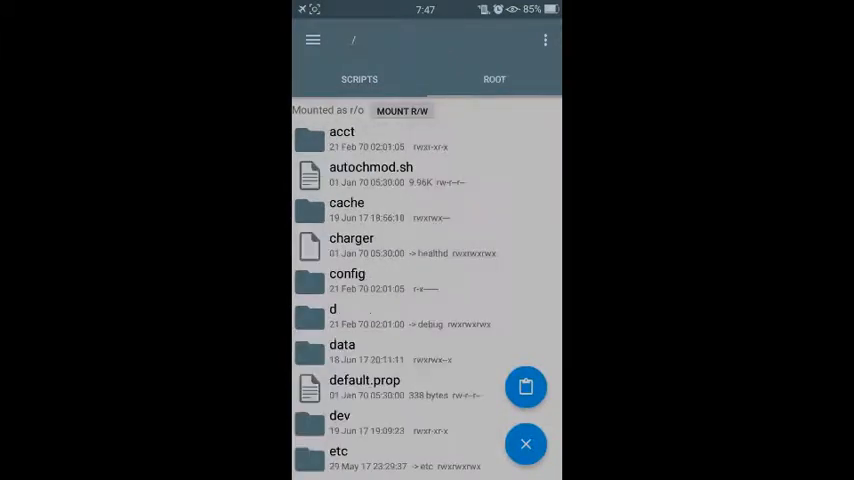
Step: Navigate from the root directory into /system/bin
{"action": "scroll", "scroll_direction": "down", "scroll_amount": 3}
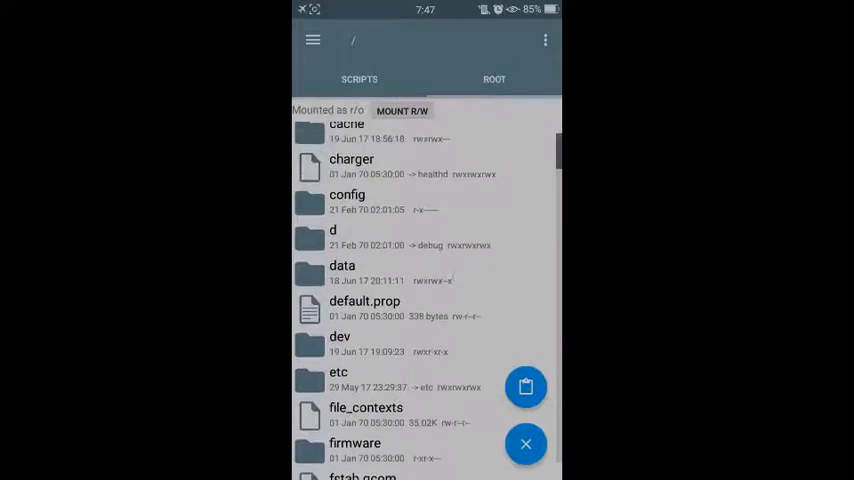
{"action": "scroll", "scroll_direction": "down", "scroll_amount": 3}
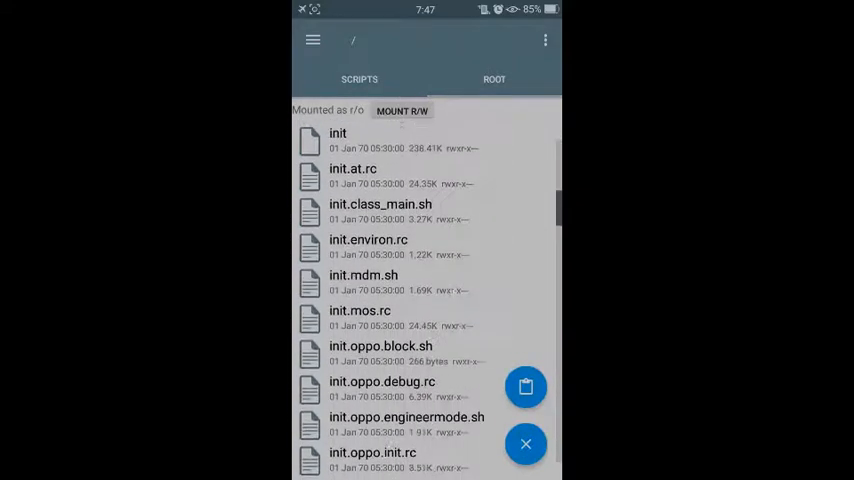
{"action": "scroll", "scroll_direction": "down", "scroll_amount": 3}
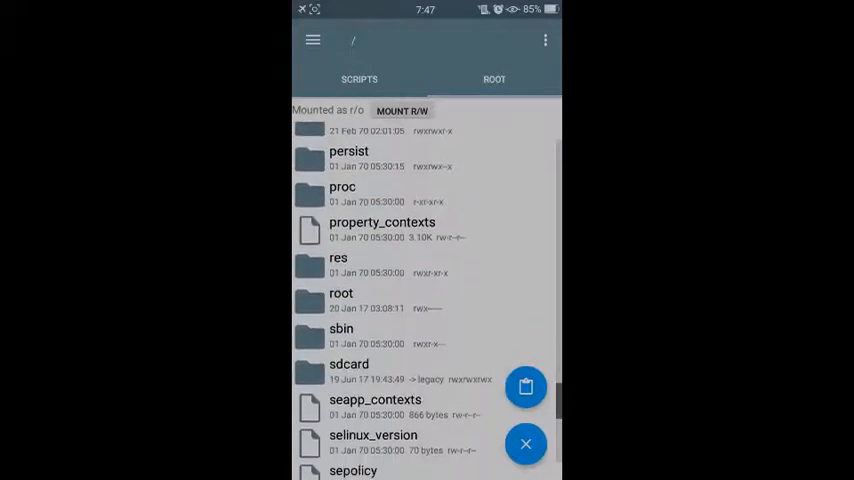
{"action": "scroll", "scroll_direction": "down", "scroll_amount": 3}
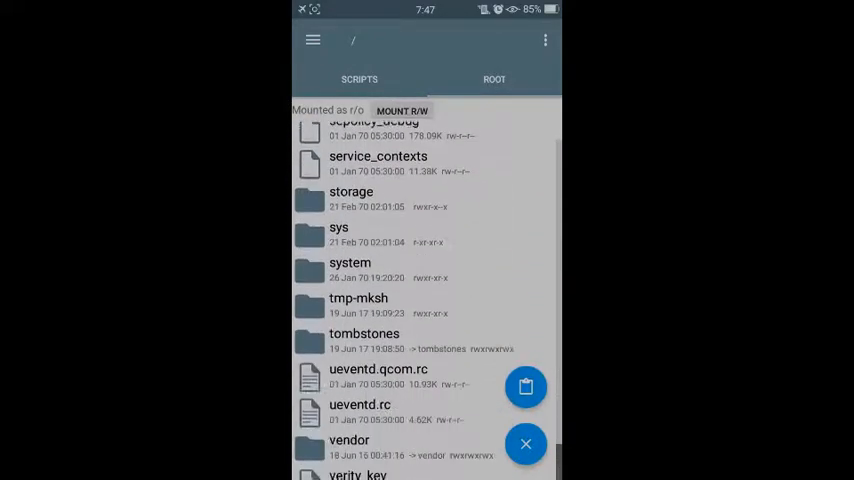
{"action": "left_click", "coordinate": [348, 268]}
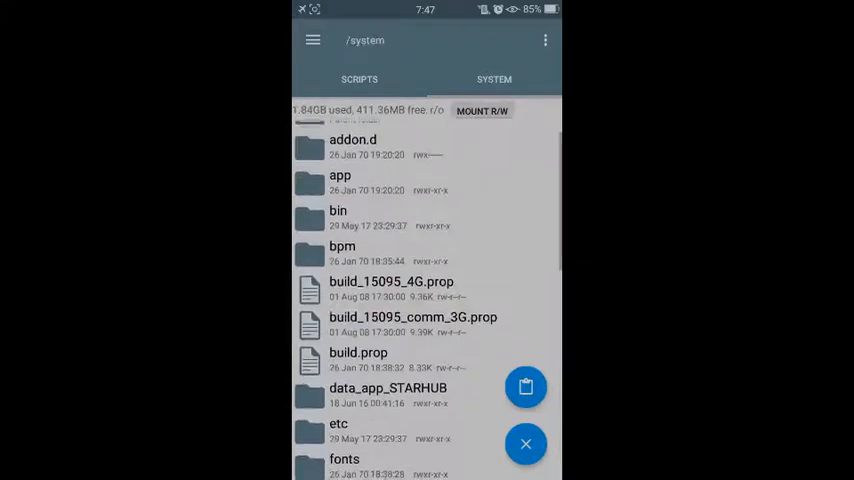
{"action": "left_click", "coordinate": [338, 216]}
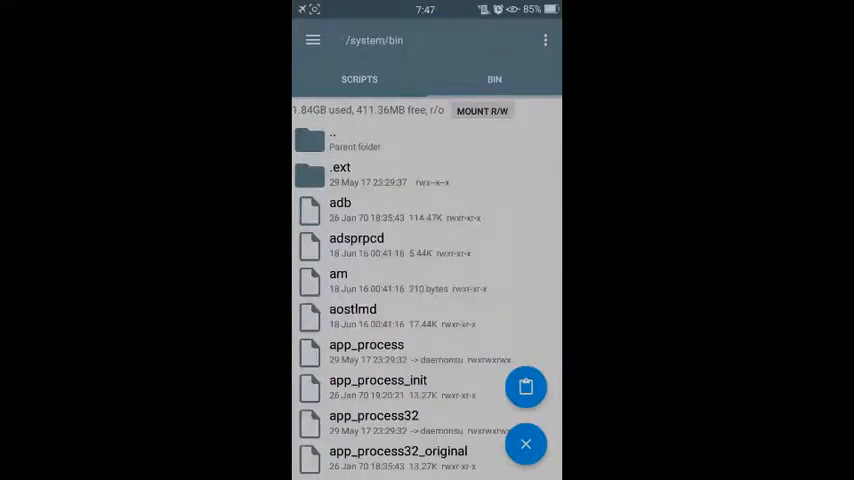
{"action": "scroll", "scroll_direction": "up", "scroll_amount": 3}
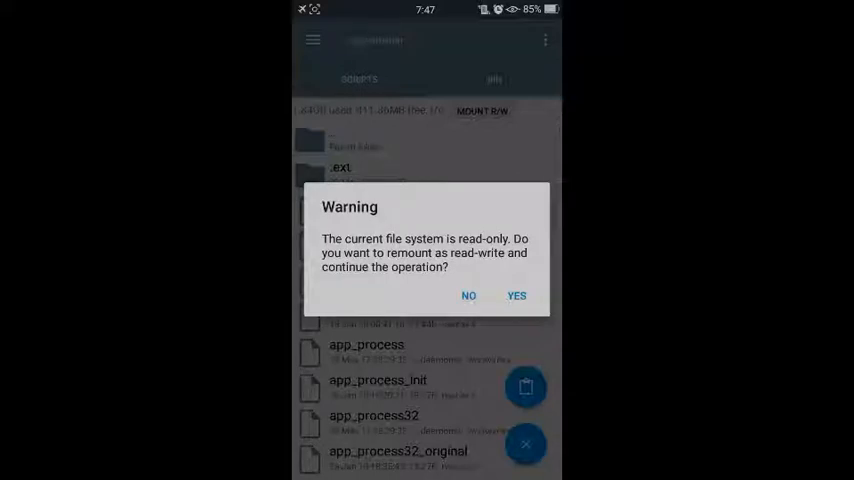
Step: Paste the scripts into /system/bin, remounting read-write and replacing all existing items like bootkali
{"action": "left_click", "coordinate": [516, 296]}
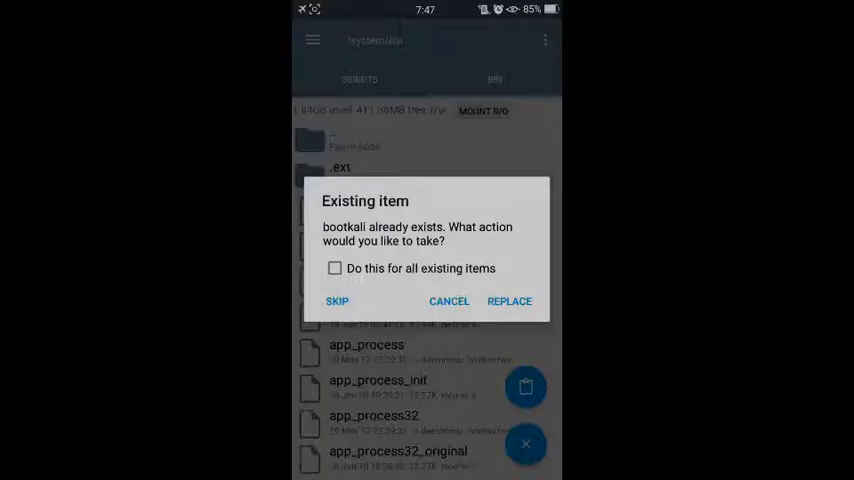
{"action": "left_click", "coordinate": [336, 268]}
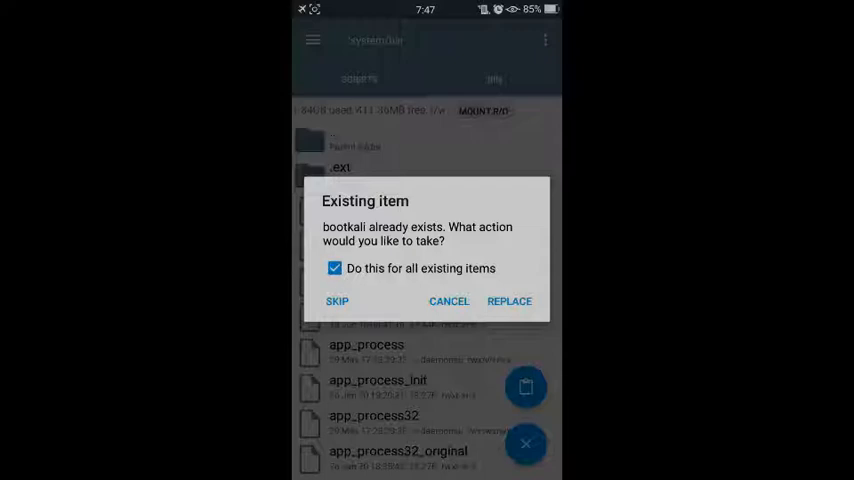
{"action": "left_click", "coordinate": [508, 300]}
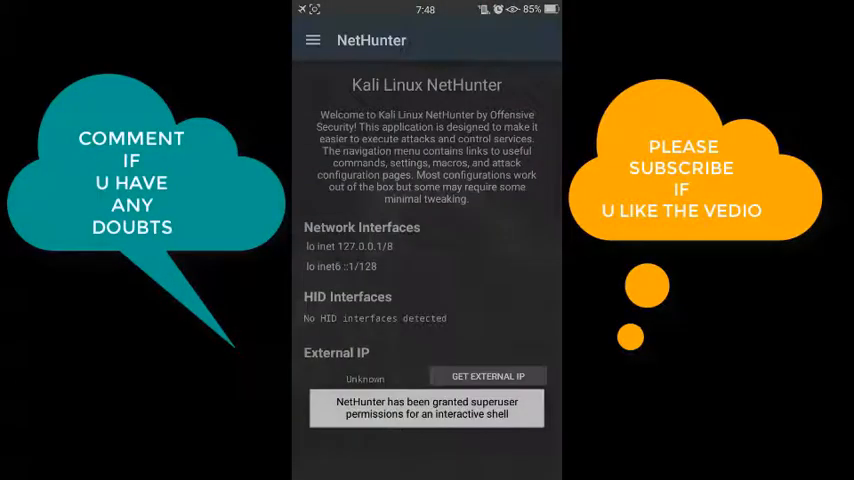
Step: Start the Kali chroot installation from the Kali Chroot Manager
{"action": "left_click", "coordinate": [312, 40]}
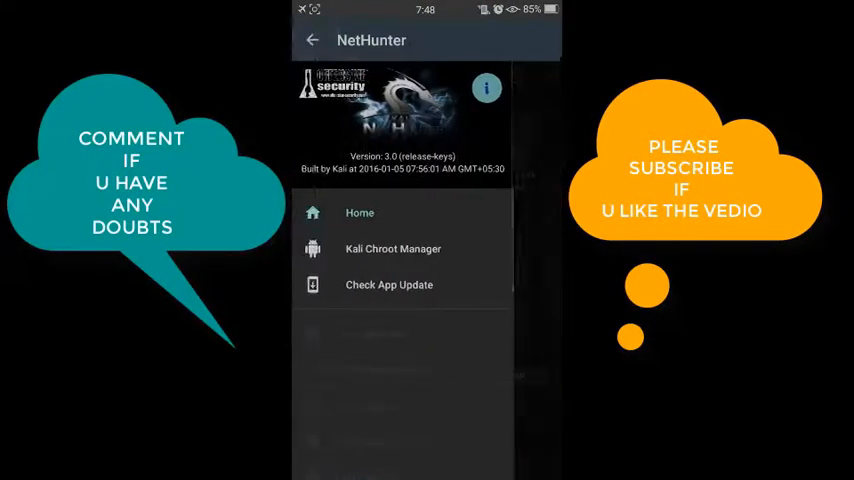
{"action": "left_click", "coordinate": [392, 250]}
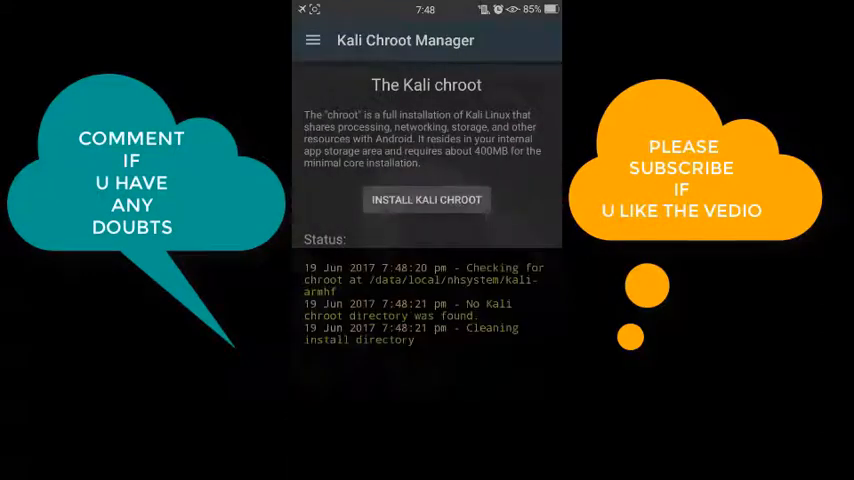
{"action": "left_click", "coordinate": [426, 200]}
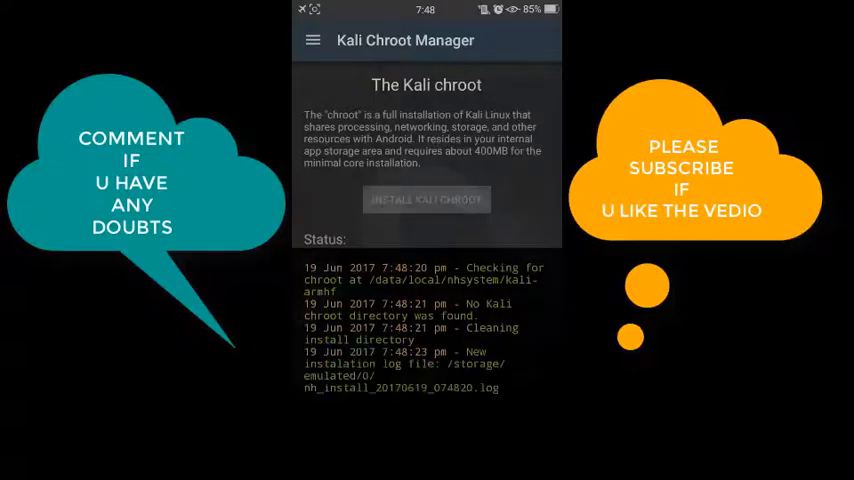
{"action": "left_click", "coordinate": [426, 200]}
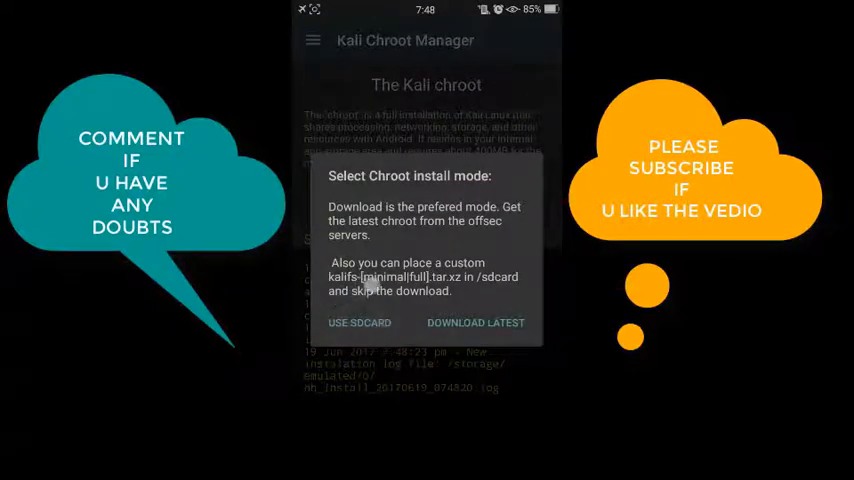
Step: Choose to download the latest full chroot from the servers
{"action": "left_click", "coordinate": [474, 322]}
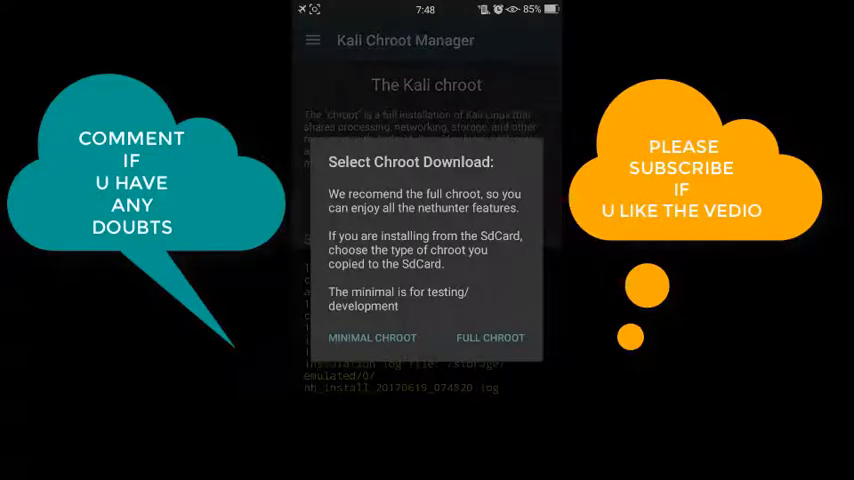
{"action": "left_click", "coordinate": [490, 336]}
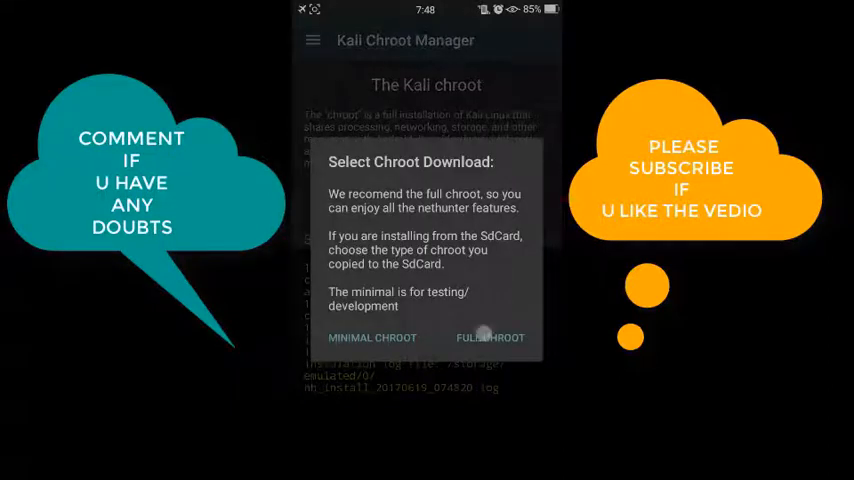
{"action": "left_click", "coordinate": [490, 336]}
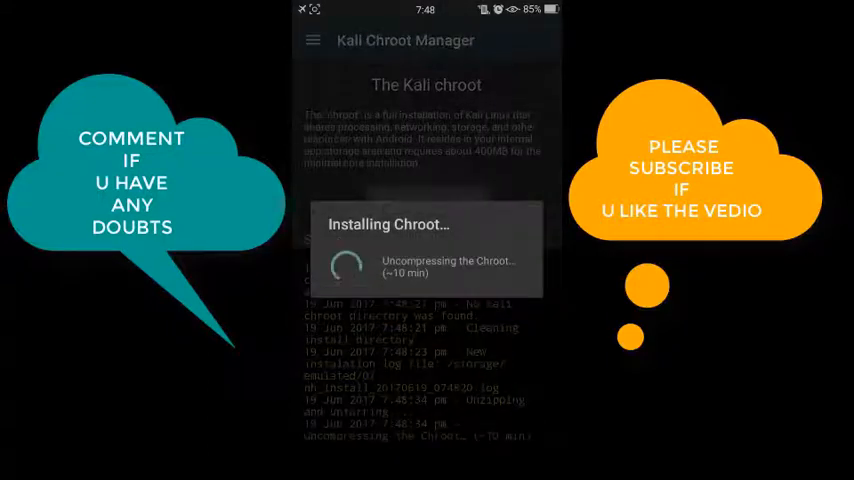